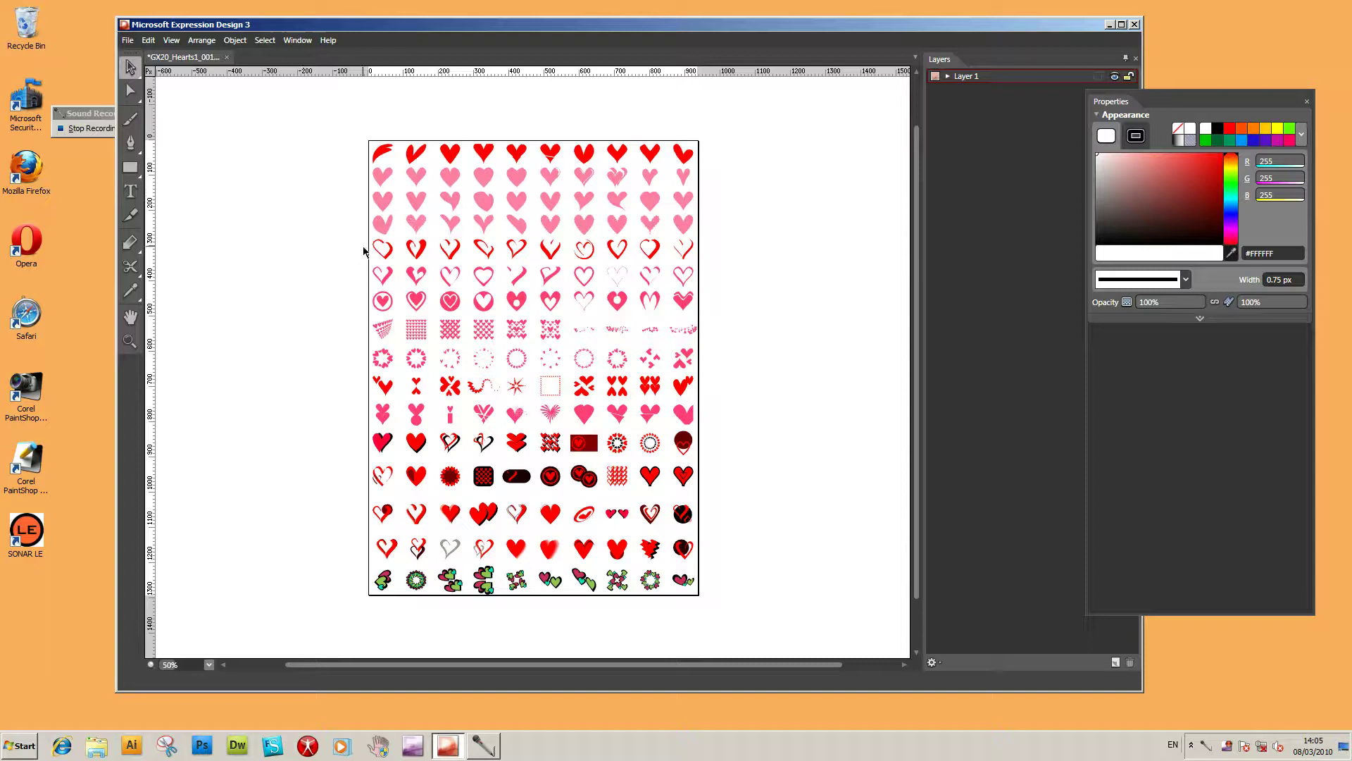
Pick a pink heart from the sheet to place on the blank area to its left
click(382, 204)
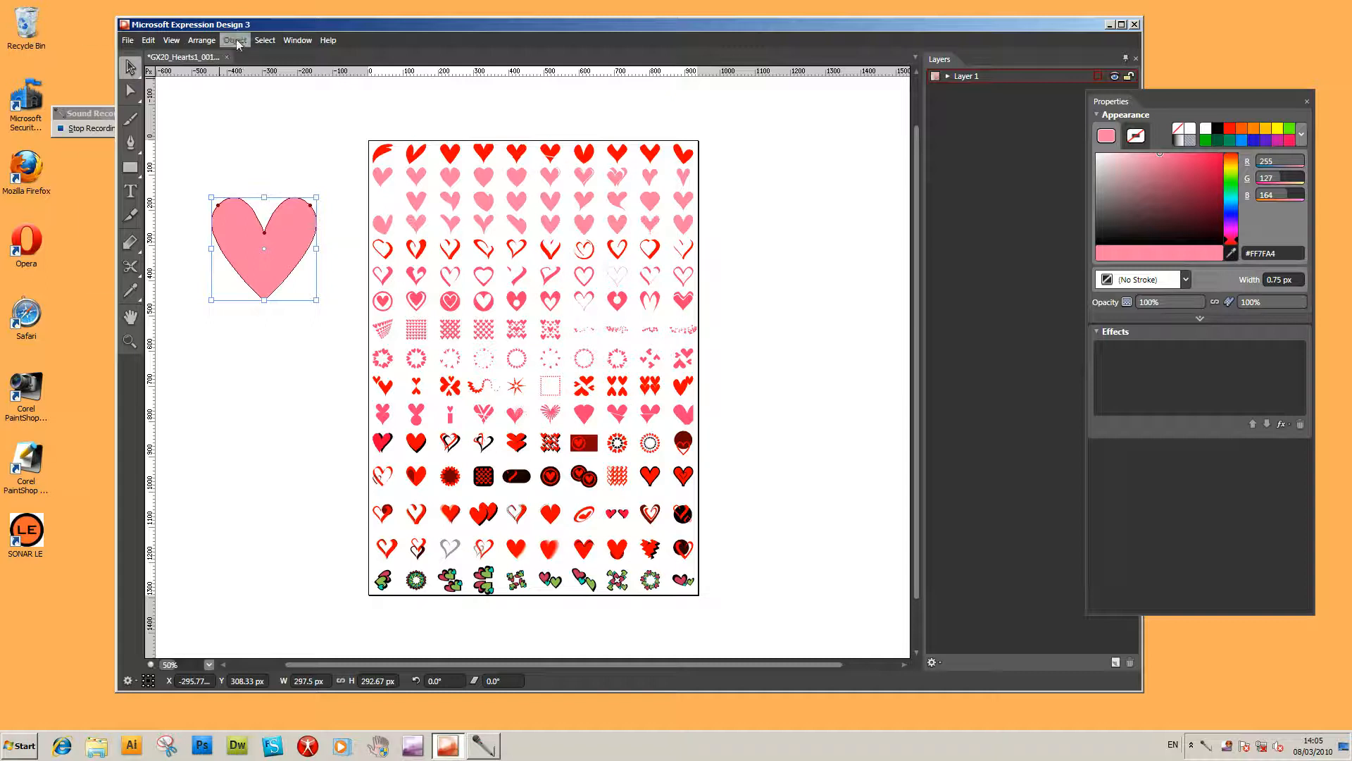
Make a New Stroke from Path from the pink heart and select it in the stroke design
click(236, 39)
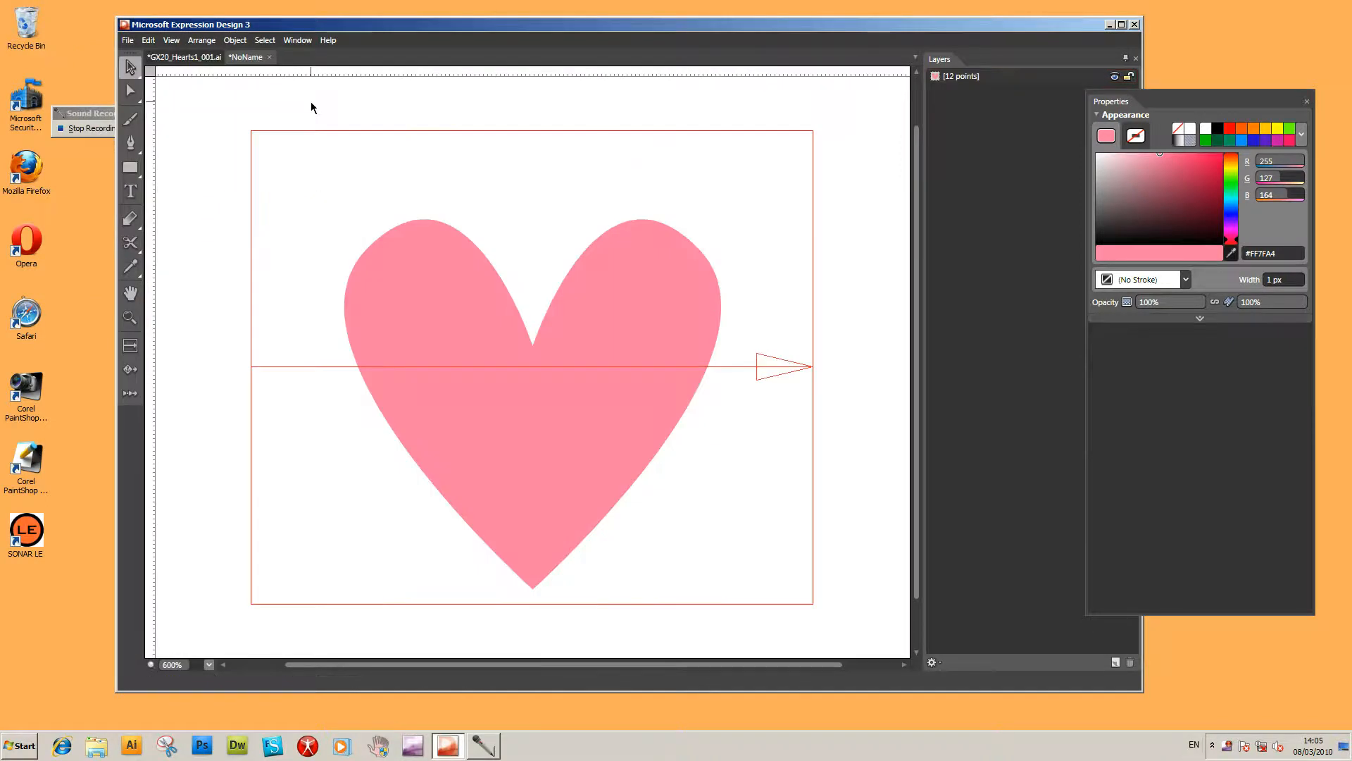
click(532, 404)
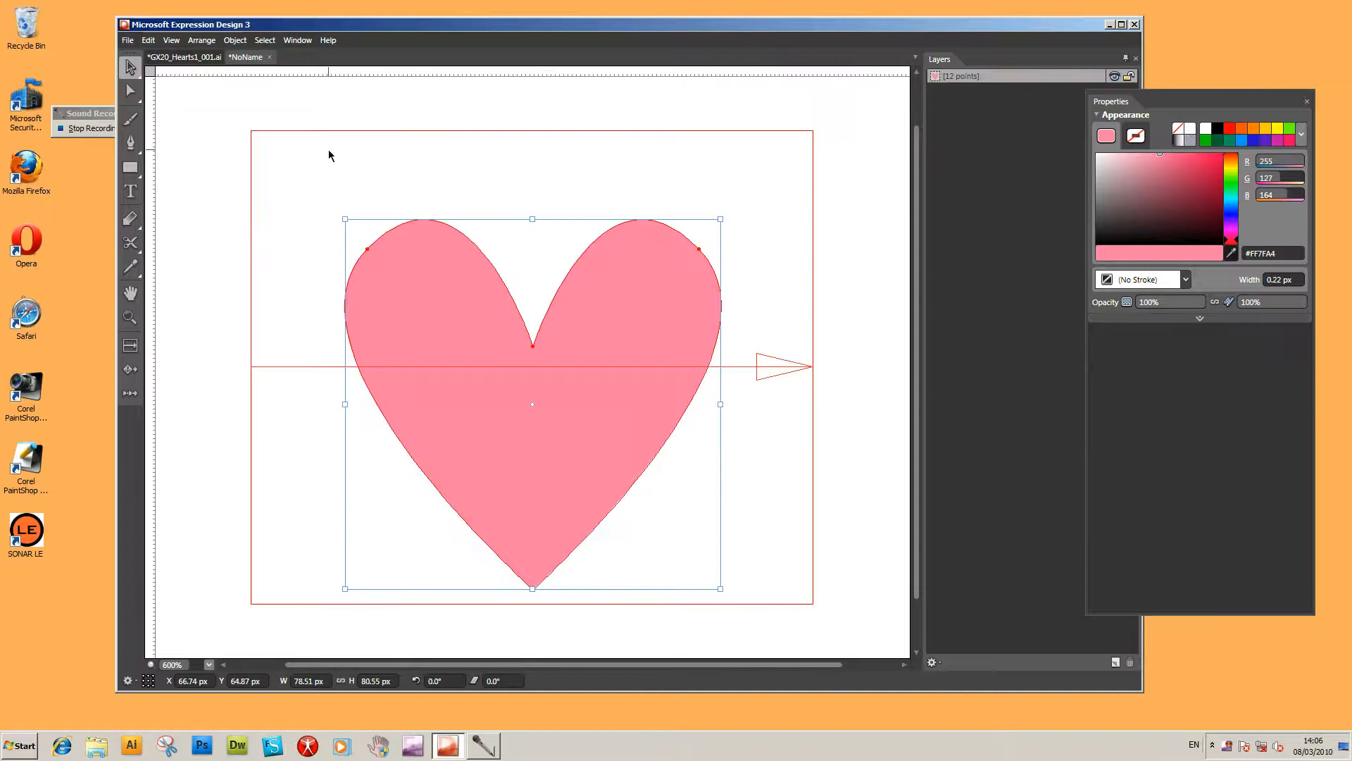
mouse_move(296, 132)
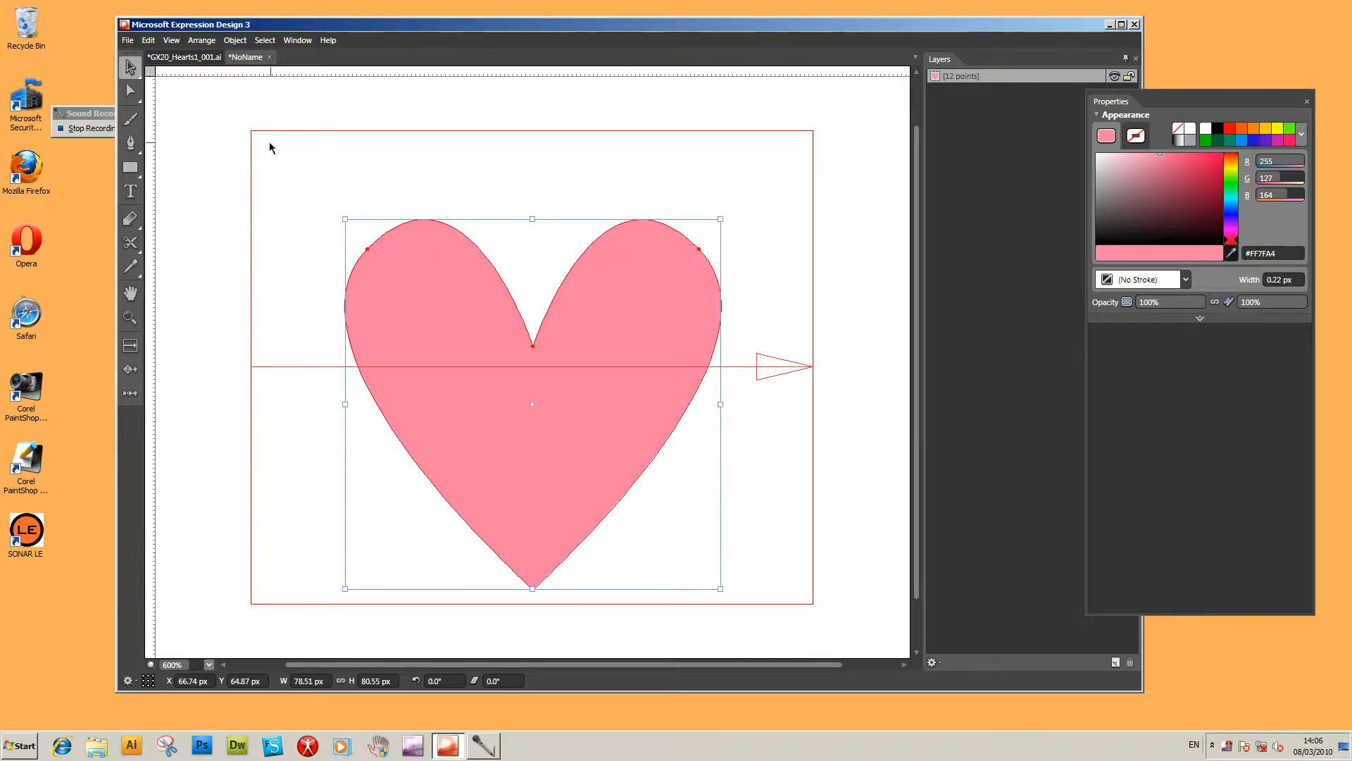
mouse_move(343, 218)
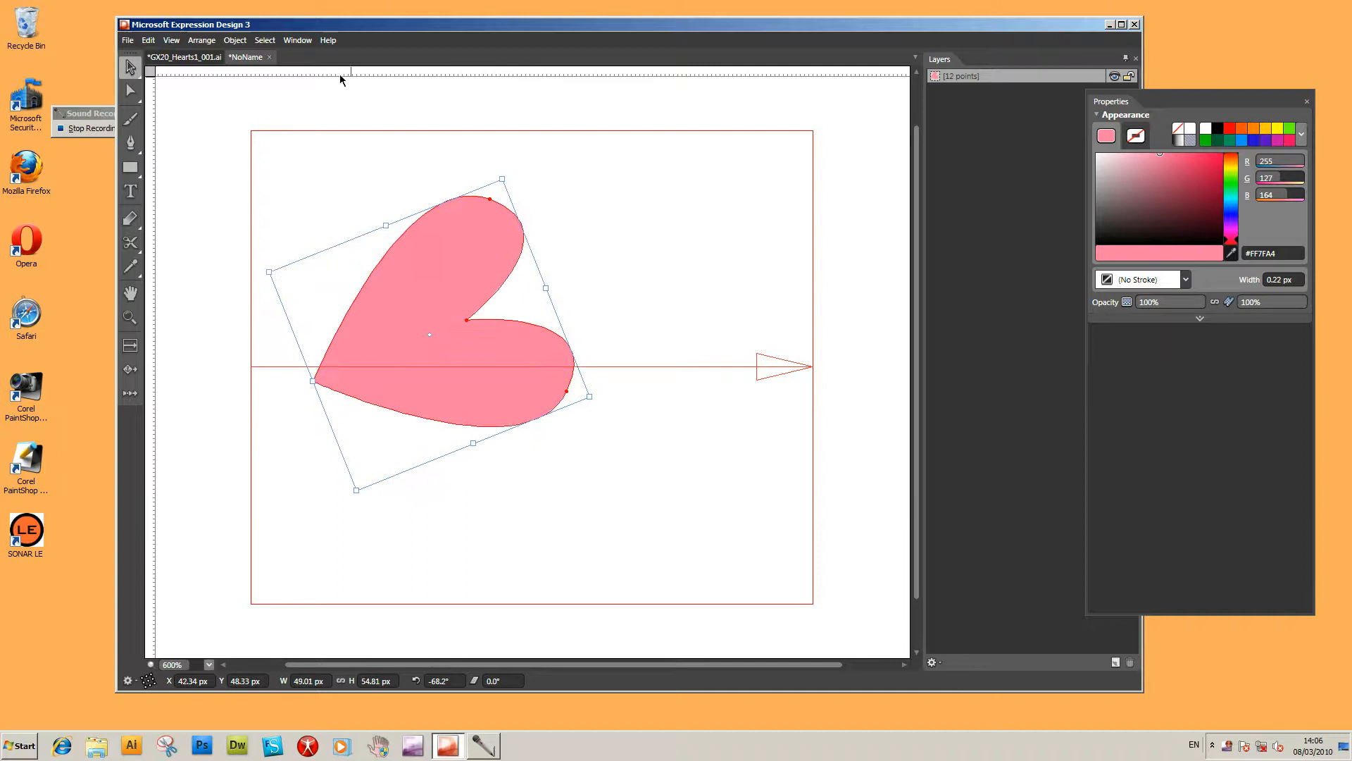
Duplicate the sideways heart twice for a dark red copy and a smaller pink copy
click(147, 39)
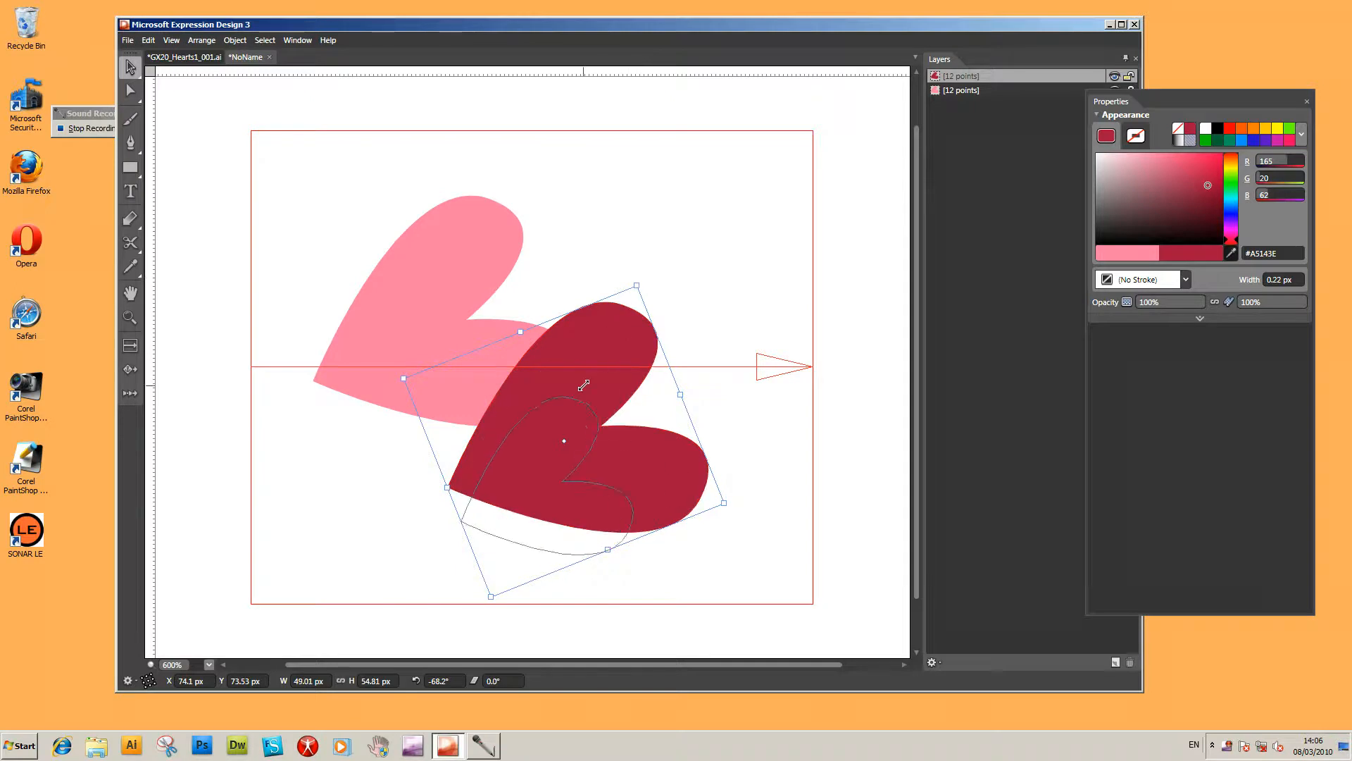
click(148, 40)
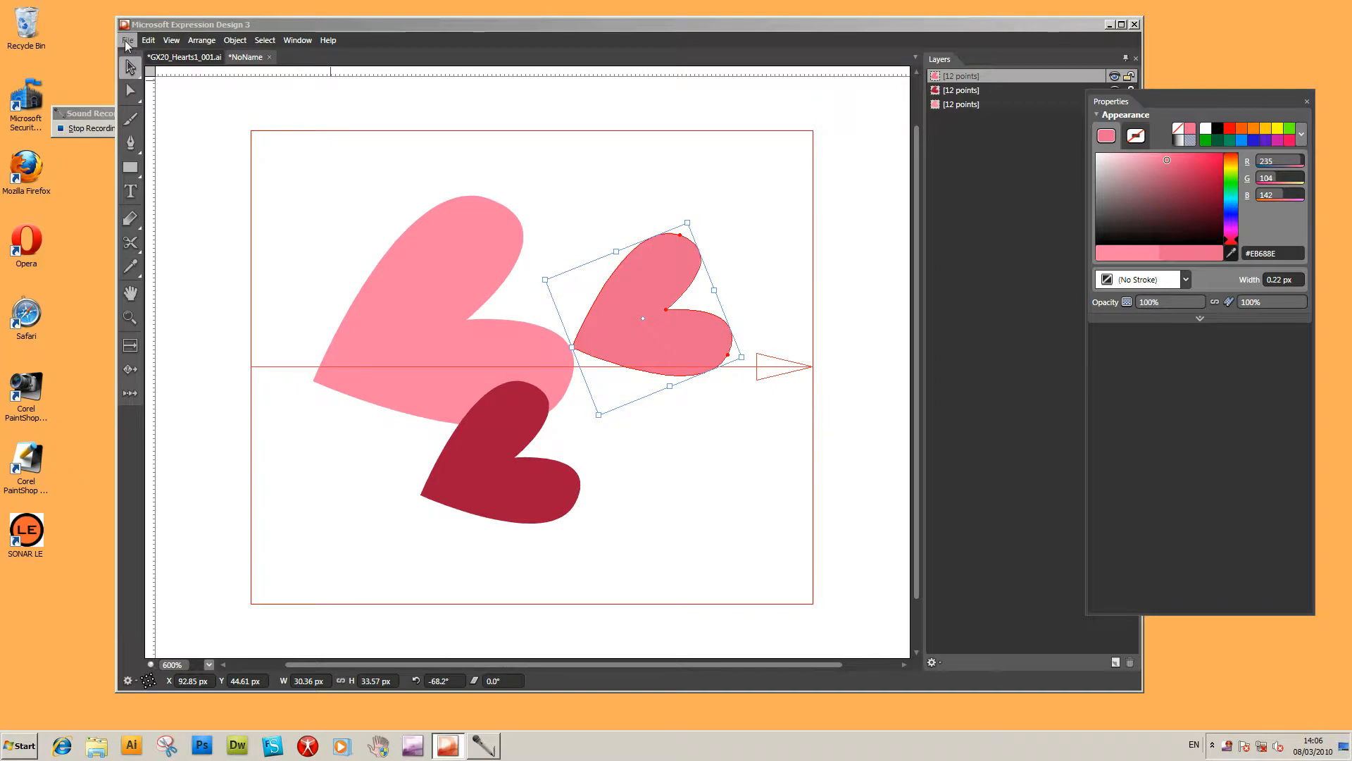
Bring up the File commands to close the three-heart stroke design
click(127, 40)
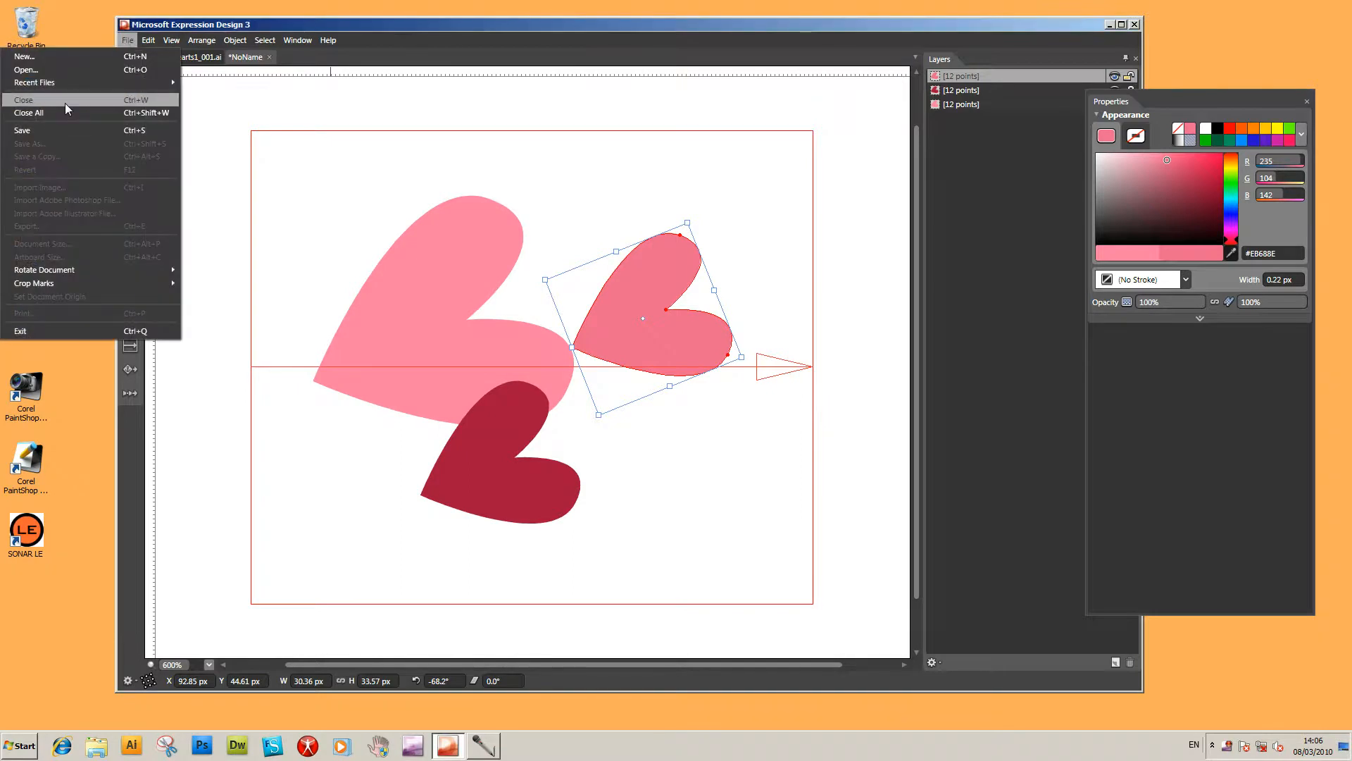
mouse_move(64, 111)
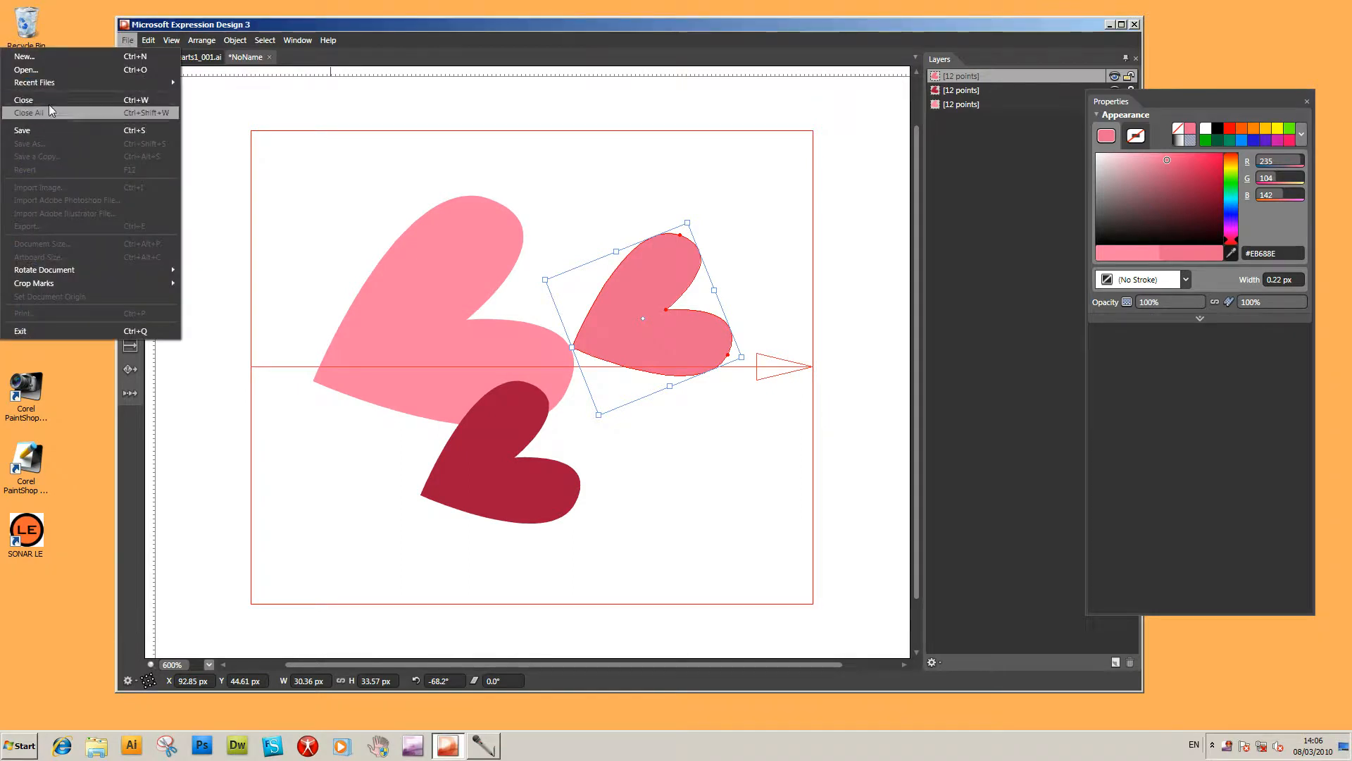
mouse_move(48, 99)
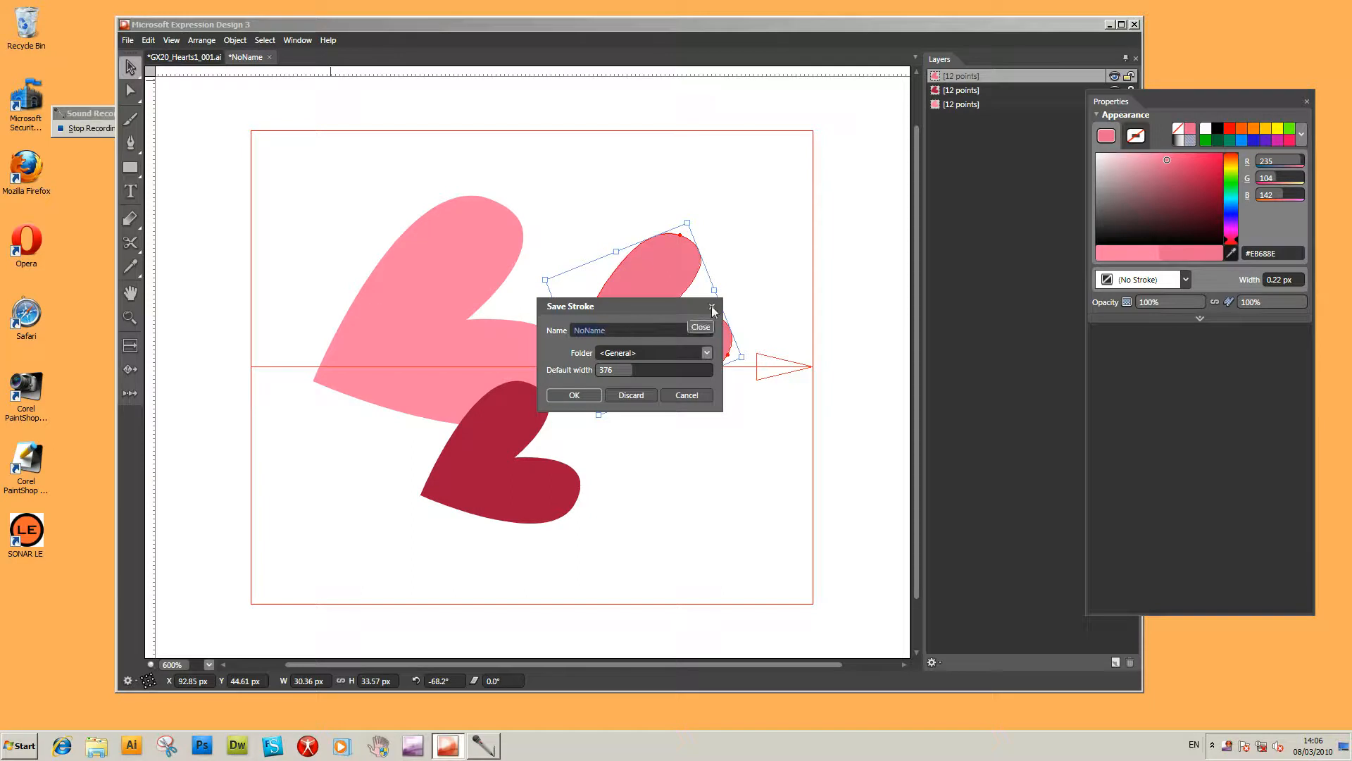
Name the stroke test832, keep the <General> folder, and confirm the save
text(Mic)
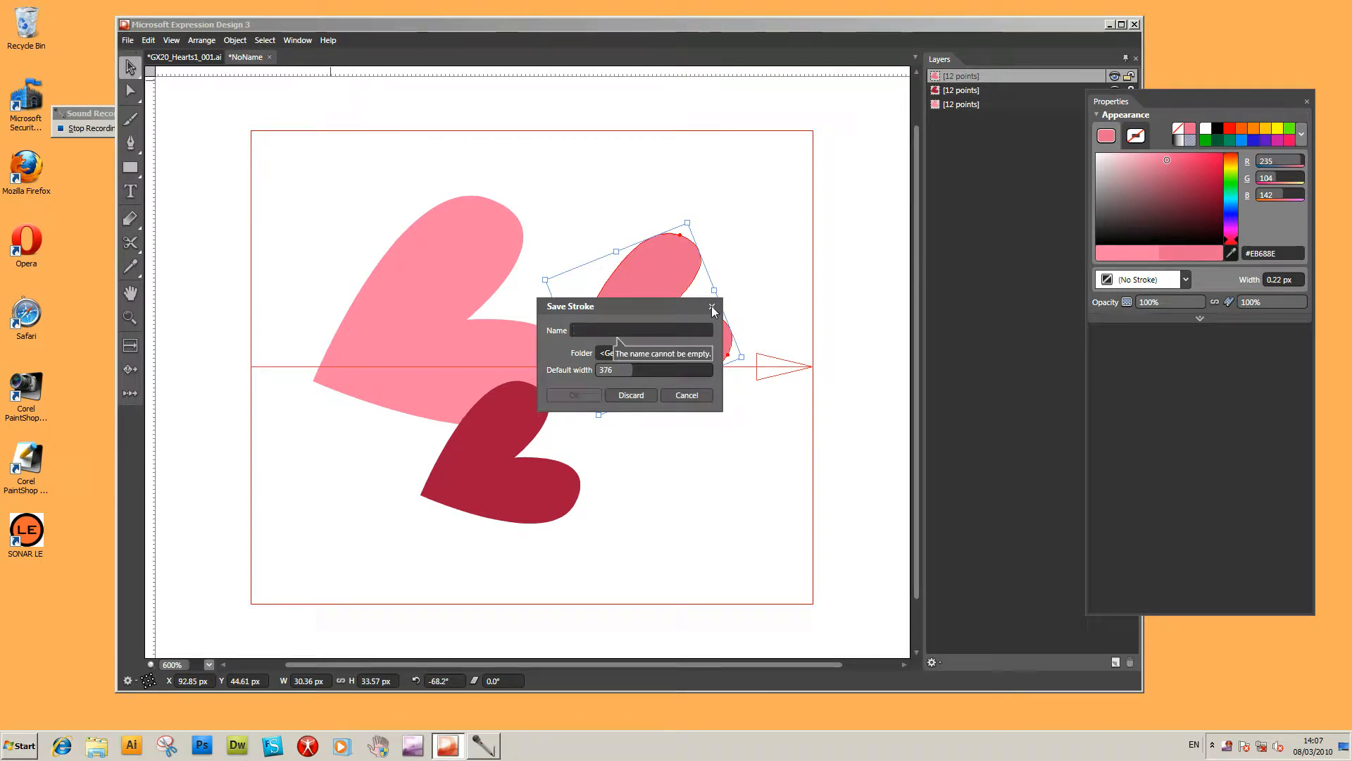
text(test)
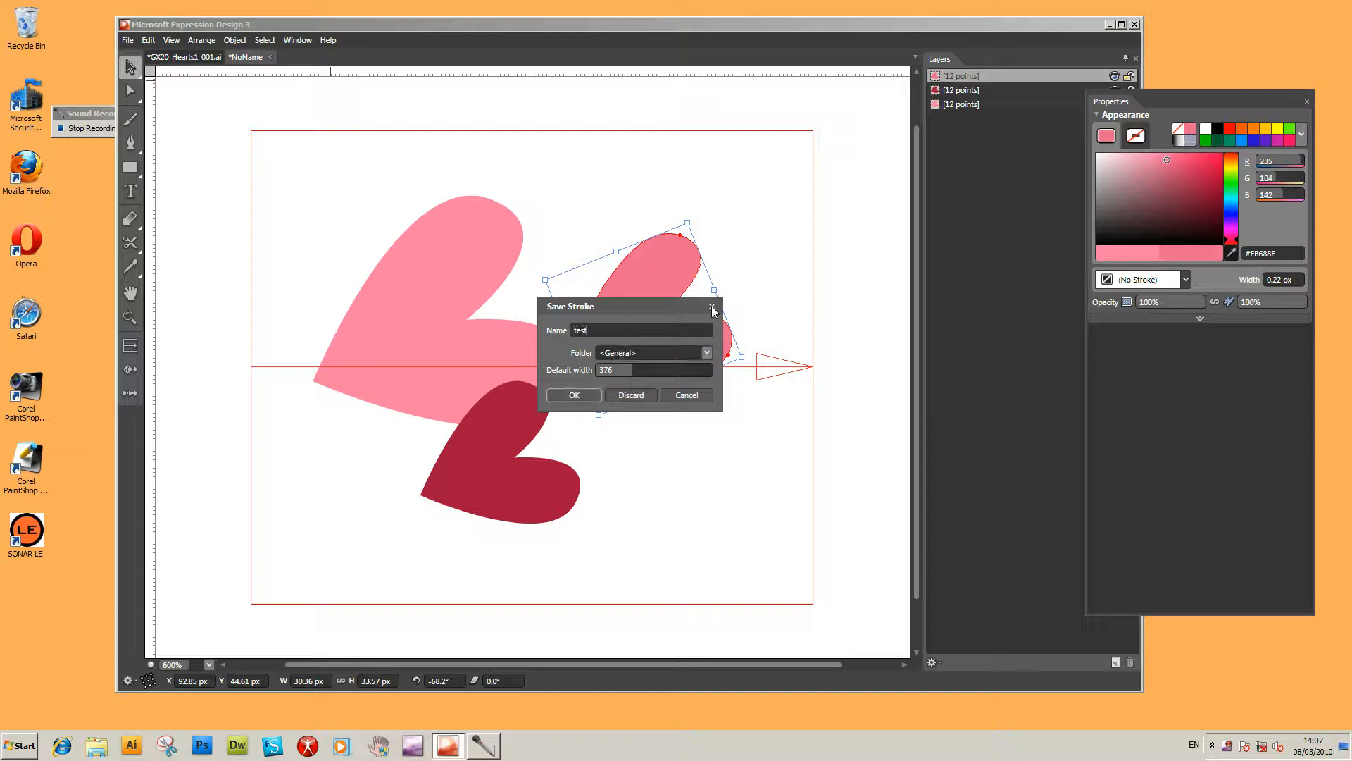
text(832)
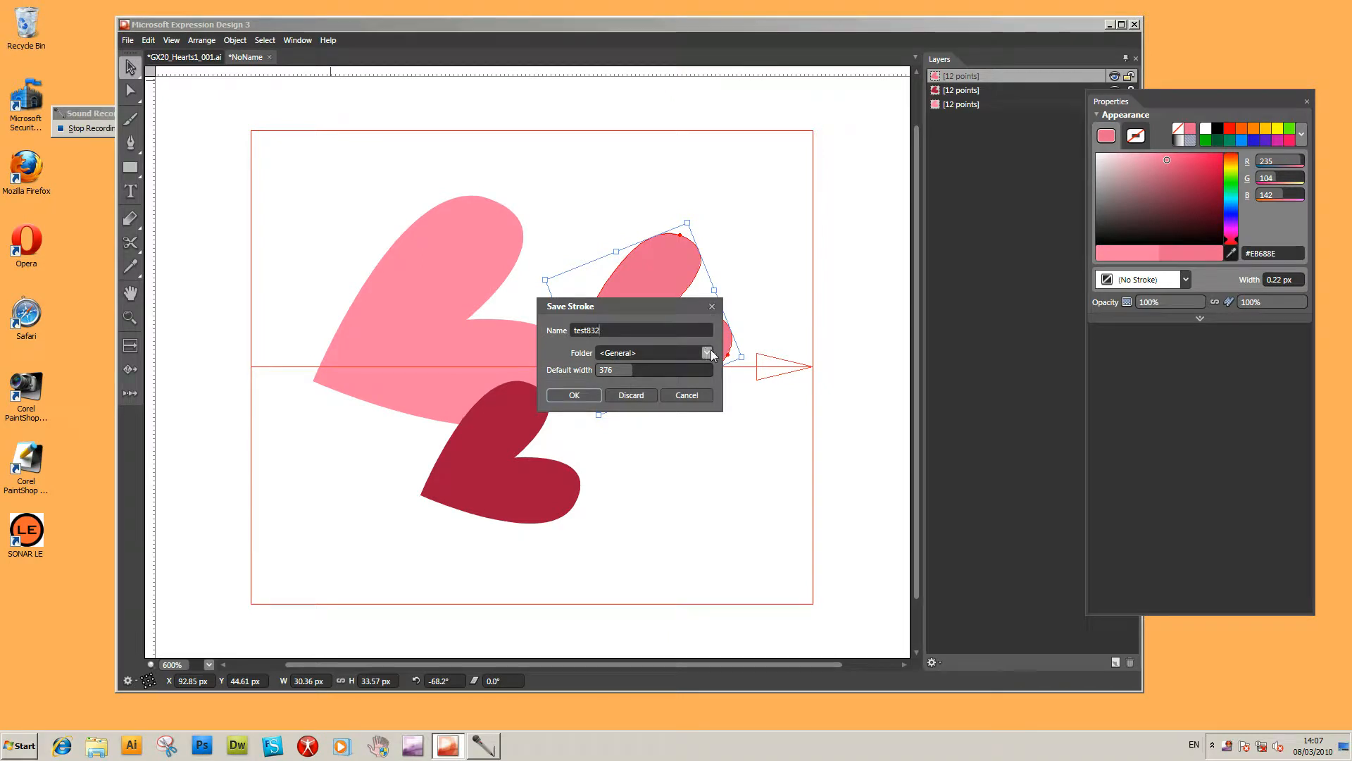
click(706, 352)
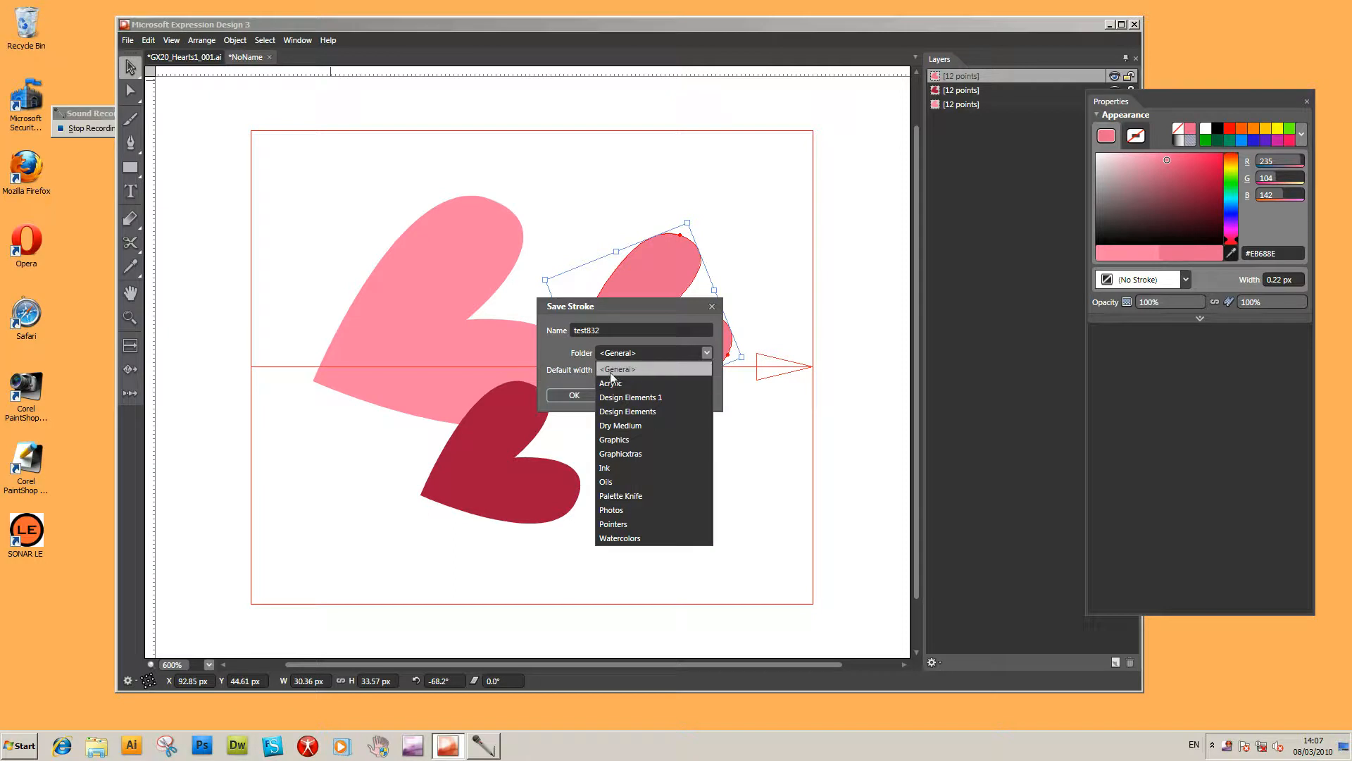
mouse_move(636, 397)
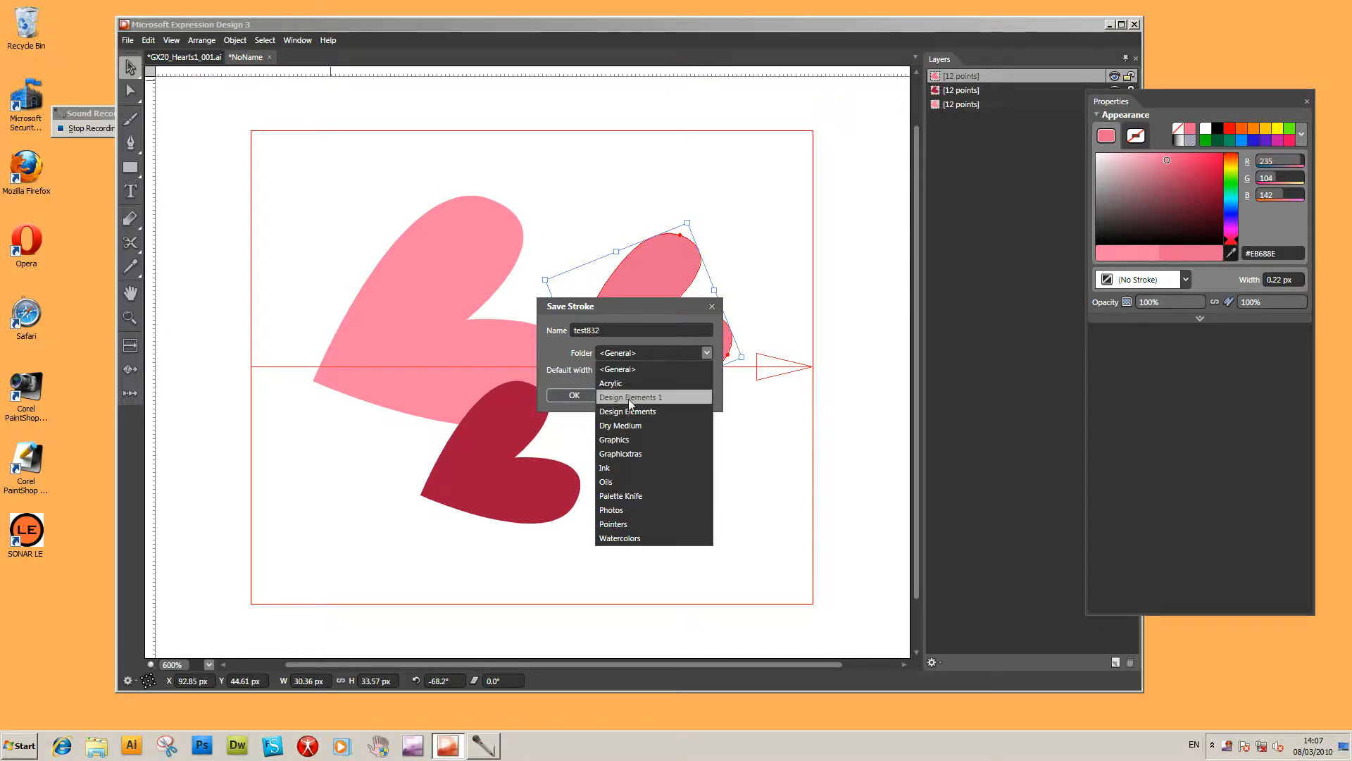
mouse_move(647, 454)
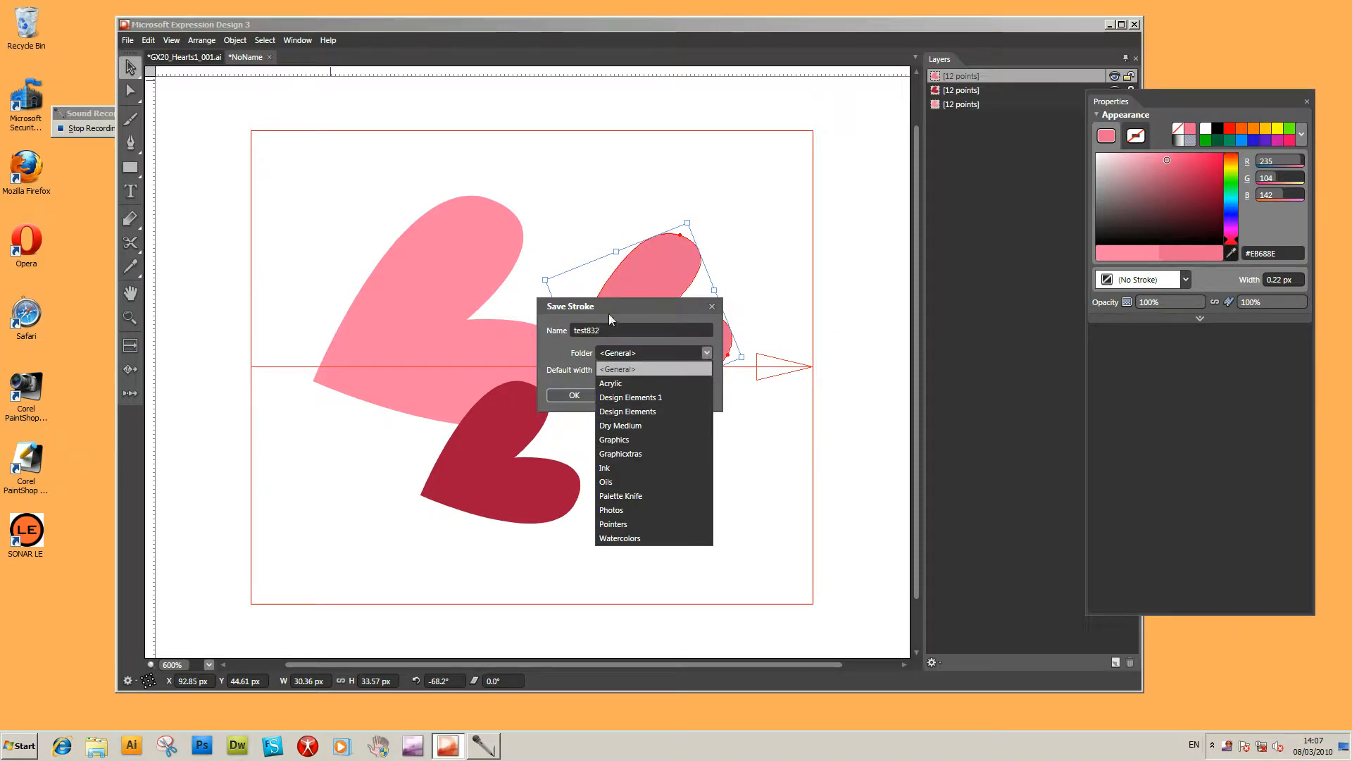
mouse_move(651, 355)
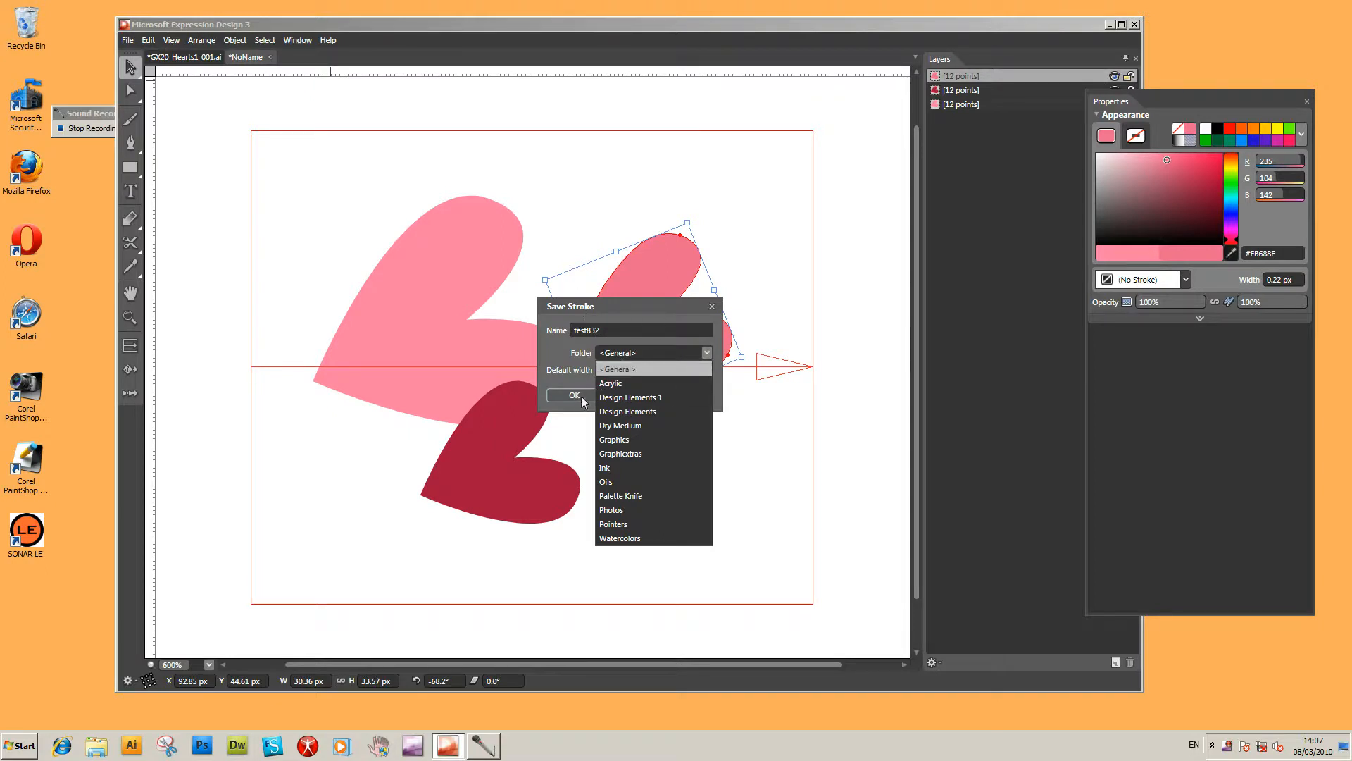
click(632, 369)
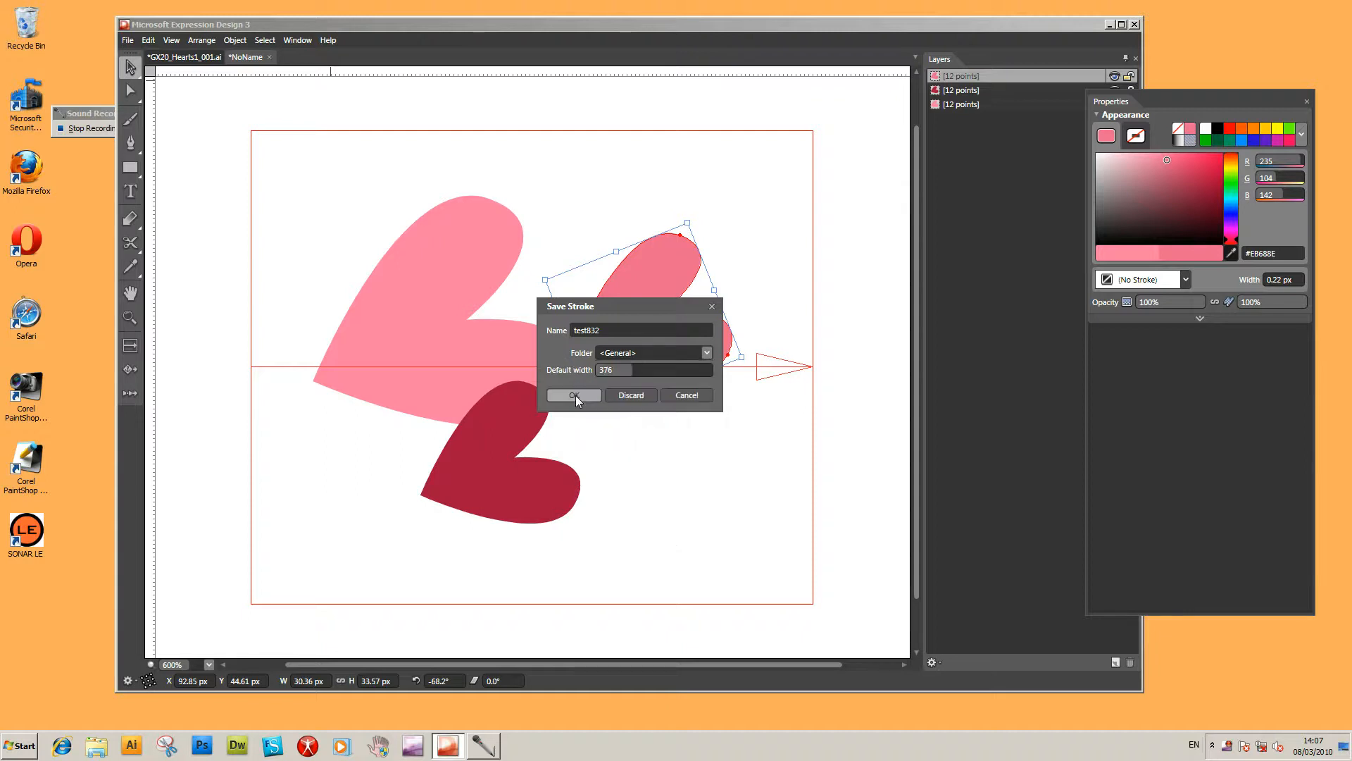
click(574, 394)
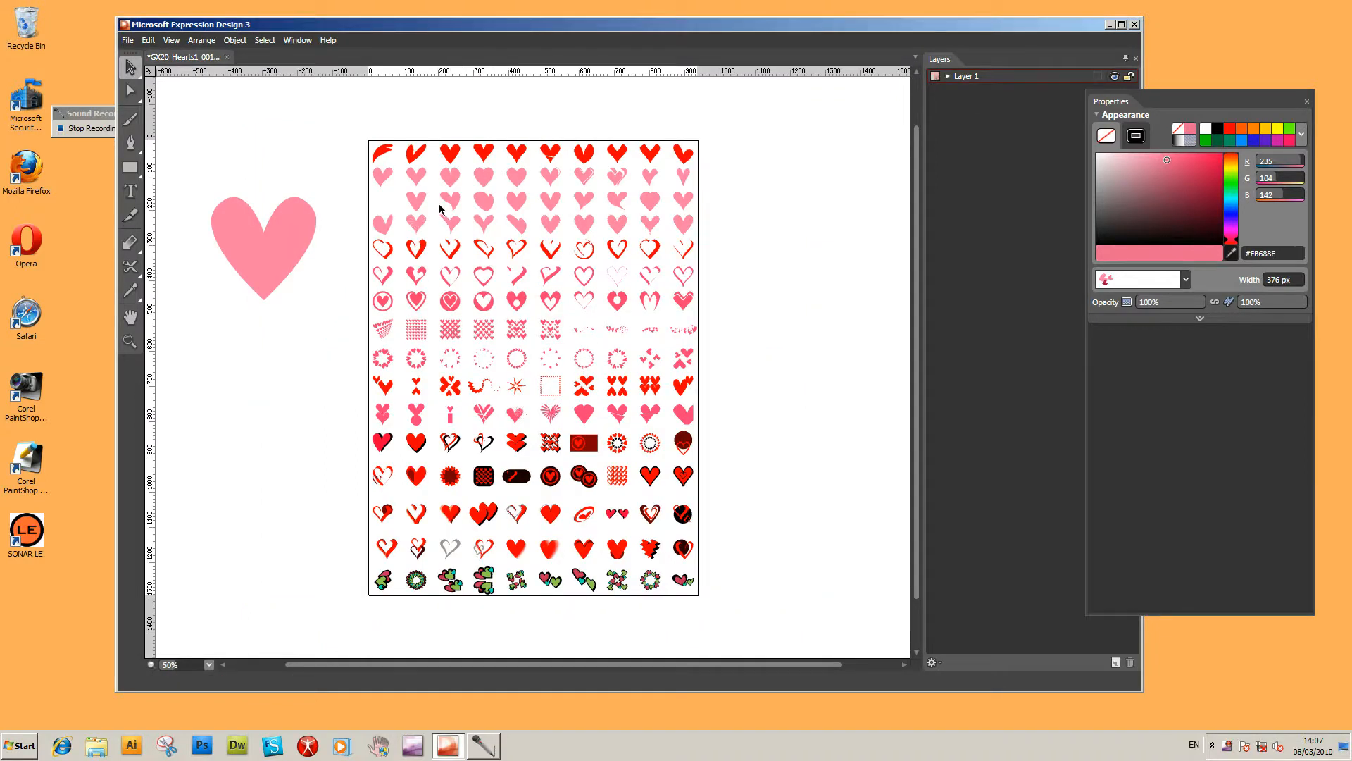
mouse_move(1198, 272)
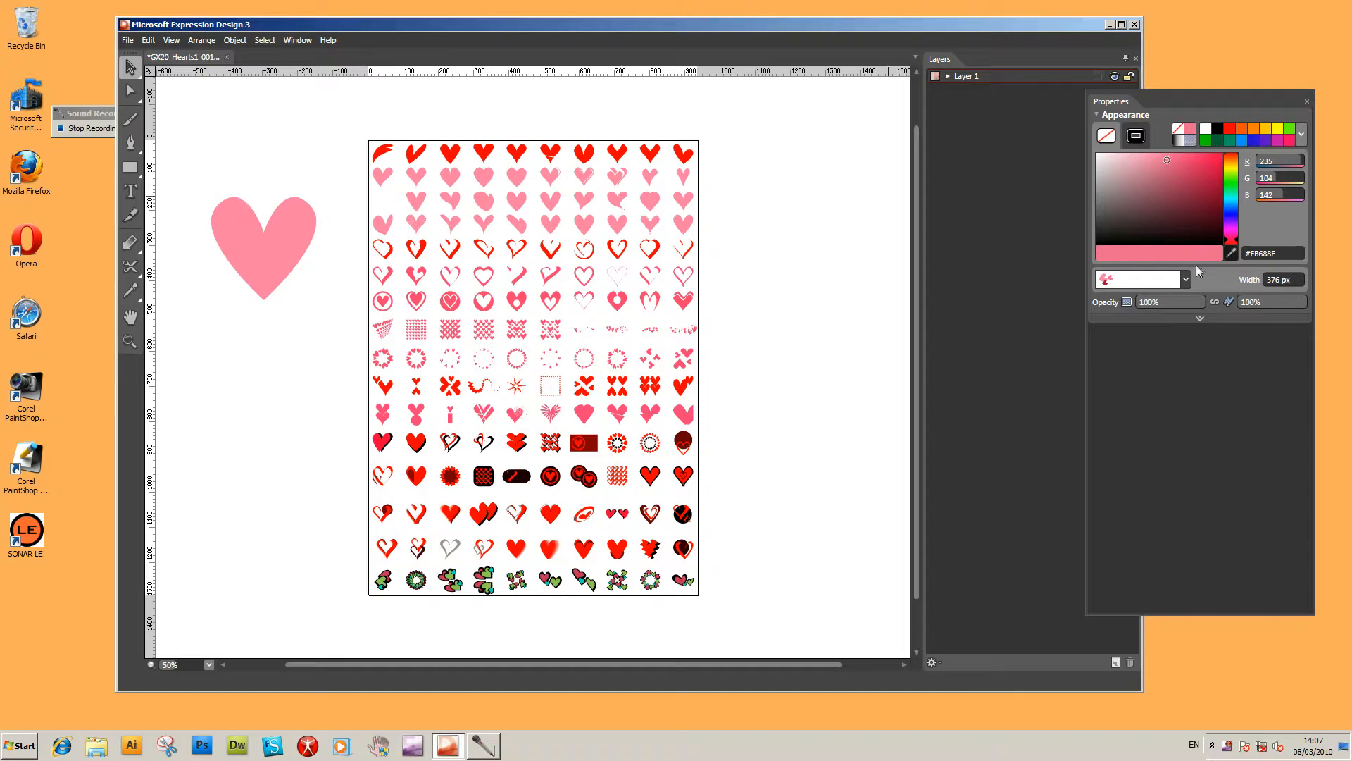
mouse_move(1166, 241)
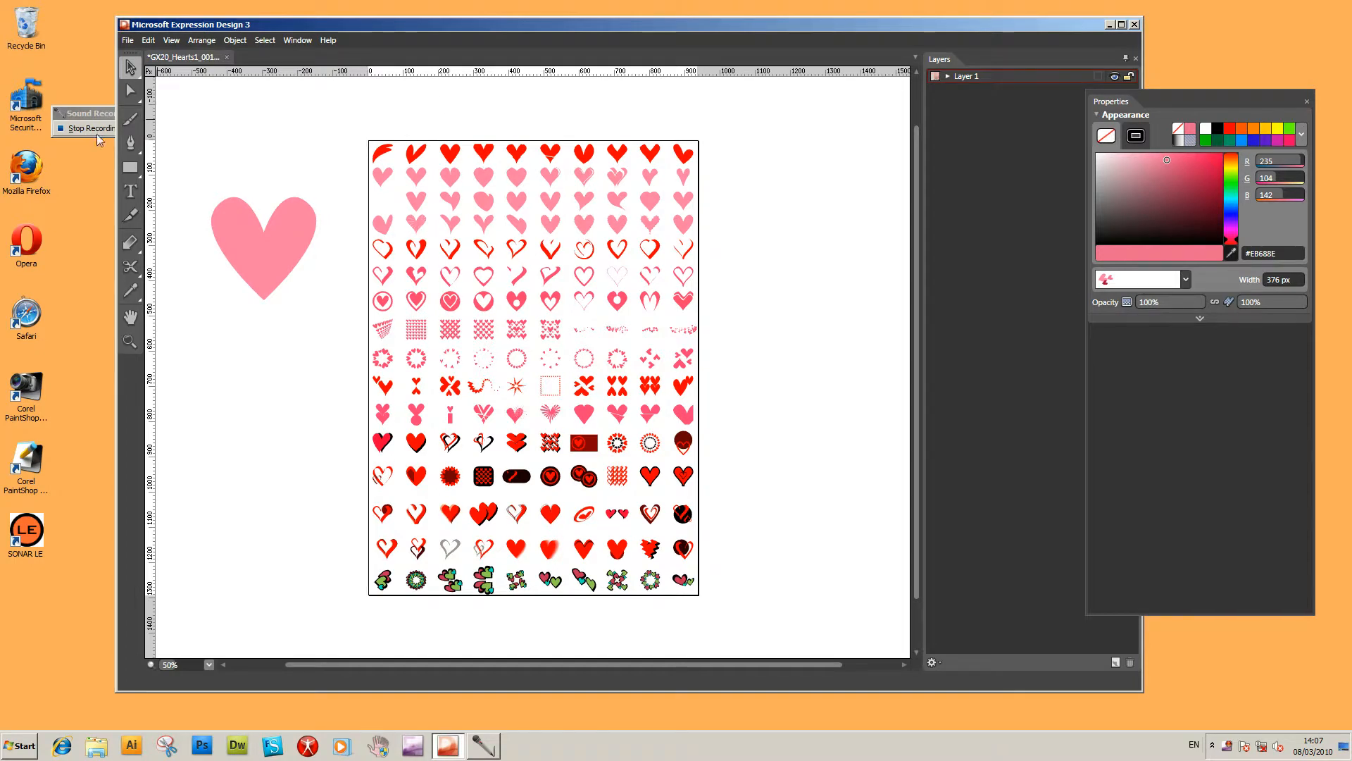
mouse_move(130, 121)
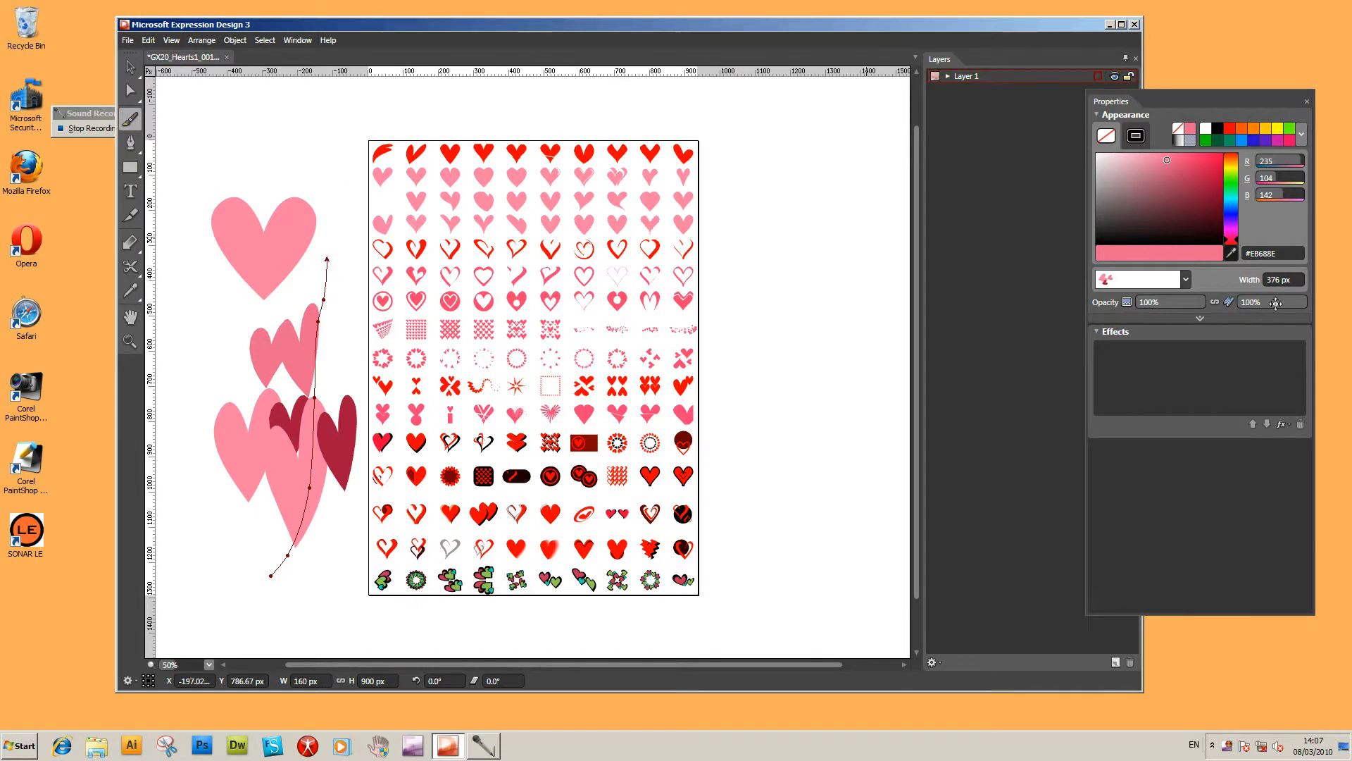
mouse_move(131, 169)
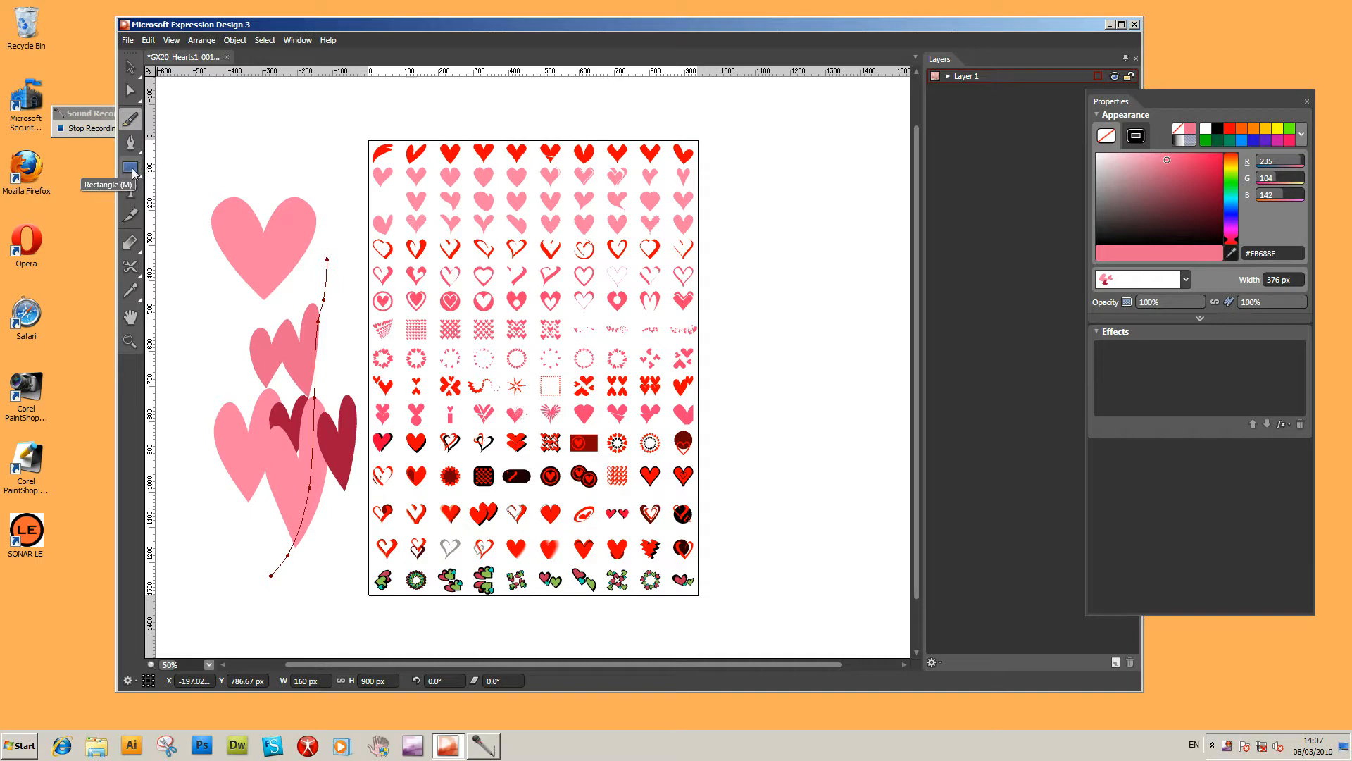
Draw a tall rounded rectangle right of the sheet, outlined with the heart stroke, and select it
drag(727, 127, 831, 434)
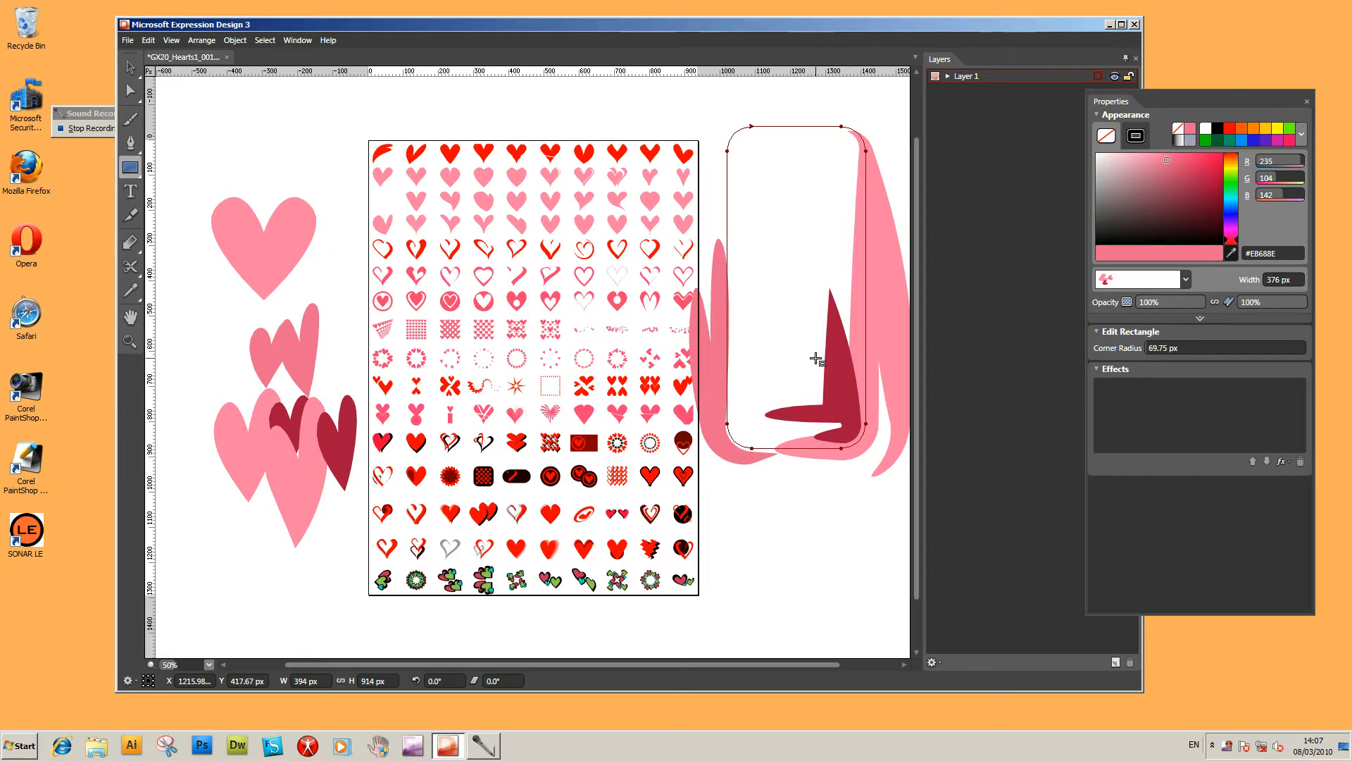
click(132, 66)
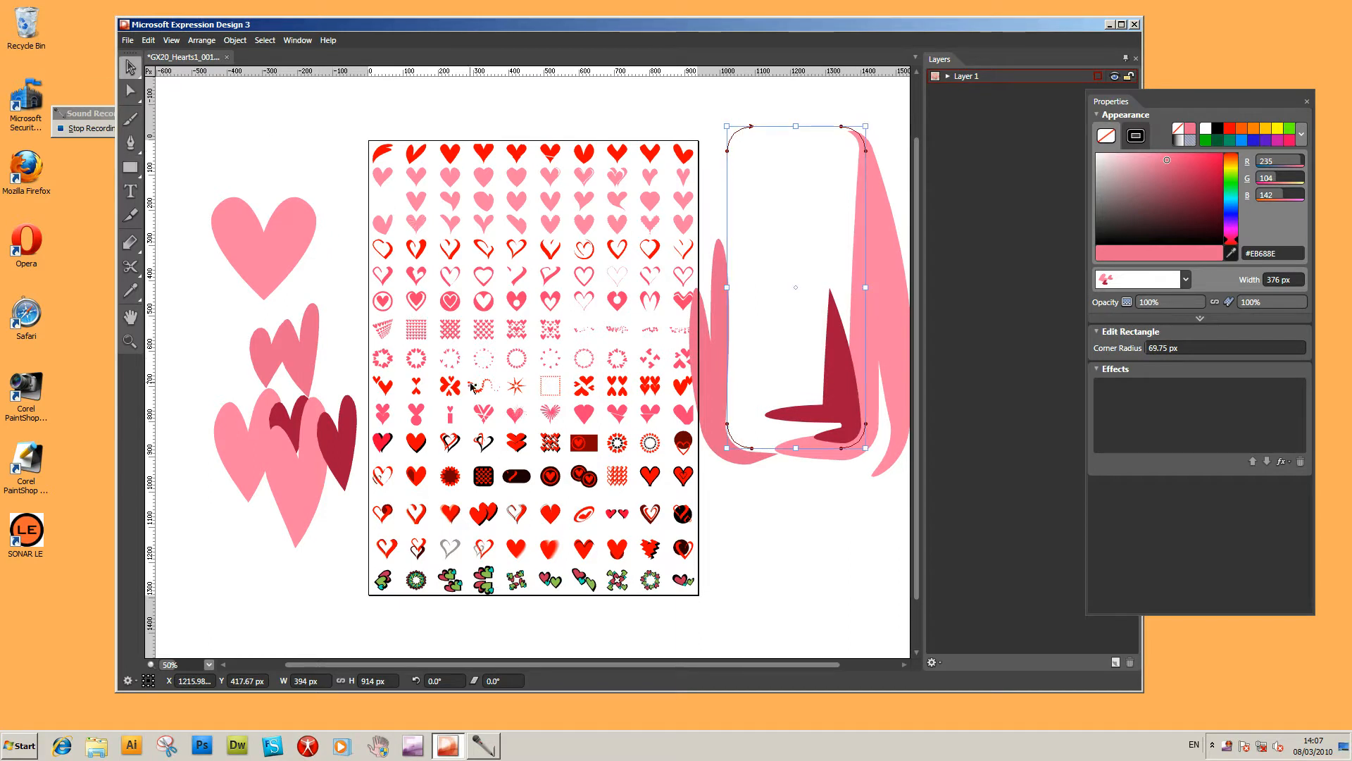
mouse_move(456, 513)
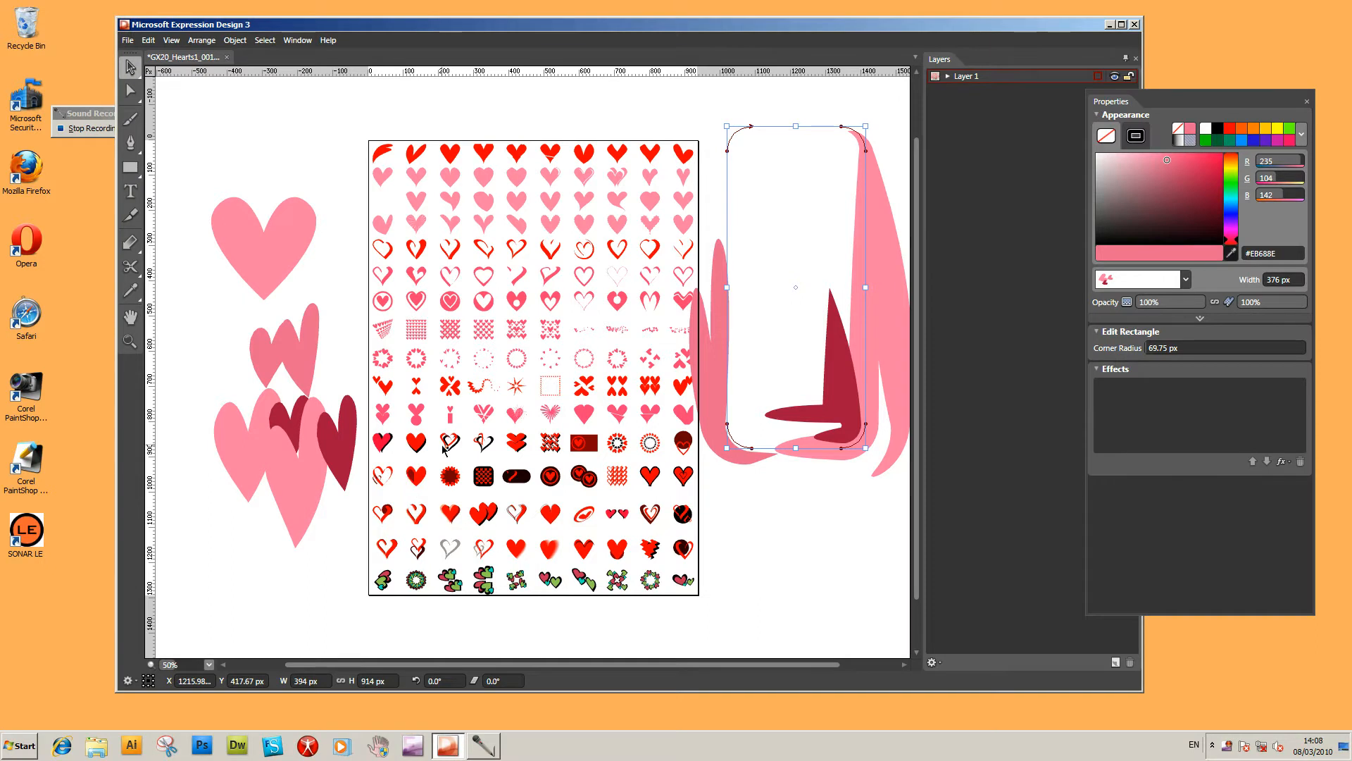
mouse_move(400, 569)
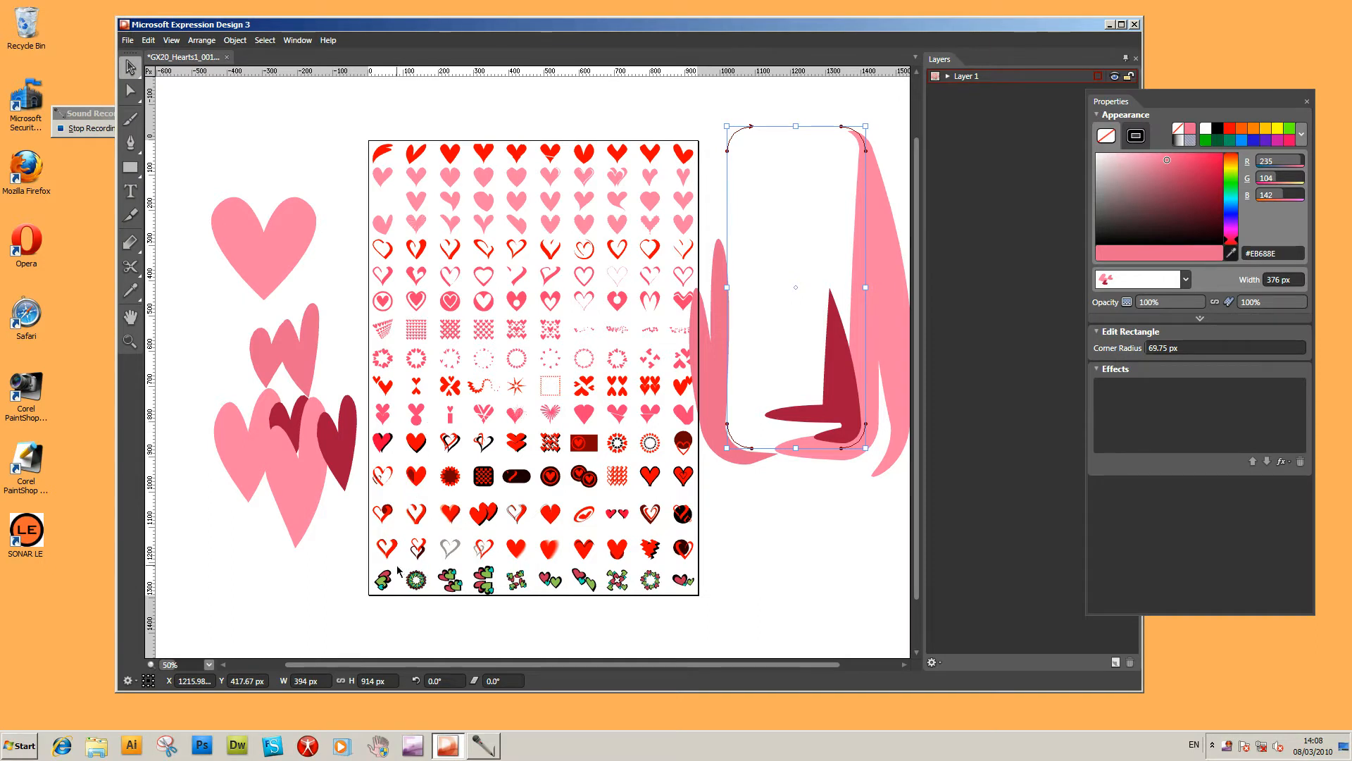
mouse_move(676, 450)
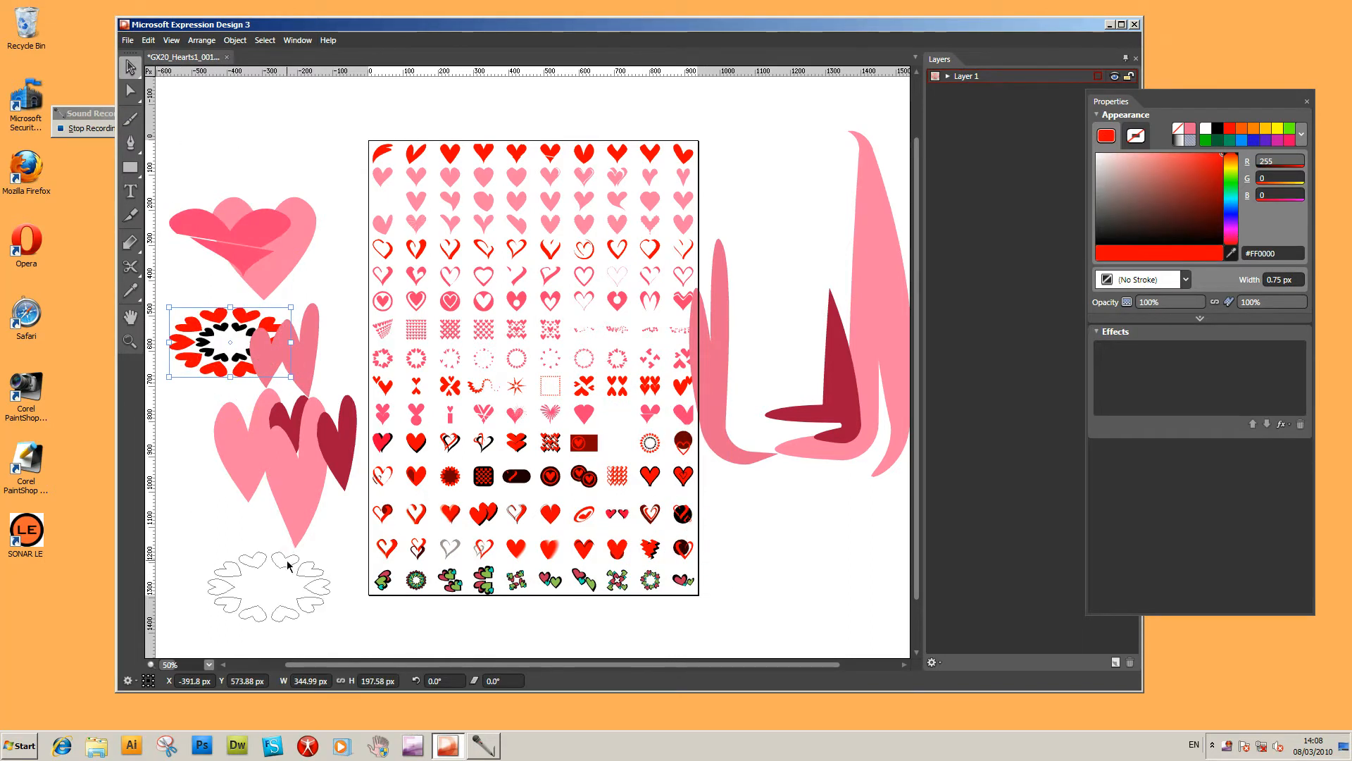
Release the red heart ring's compound path into separate hearts via Object > Compound Path
click(202, 39)
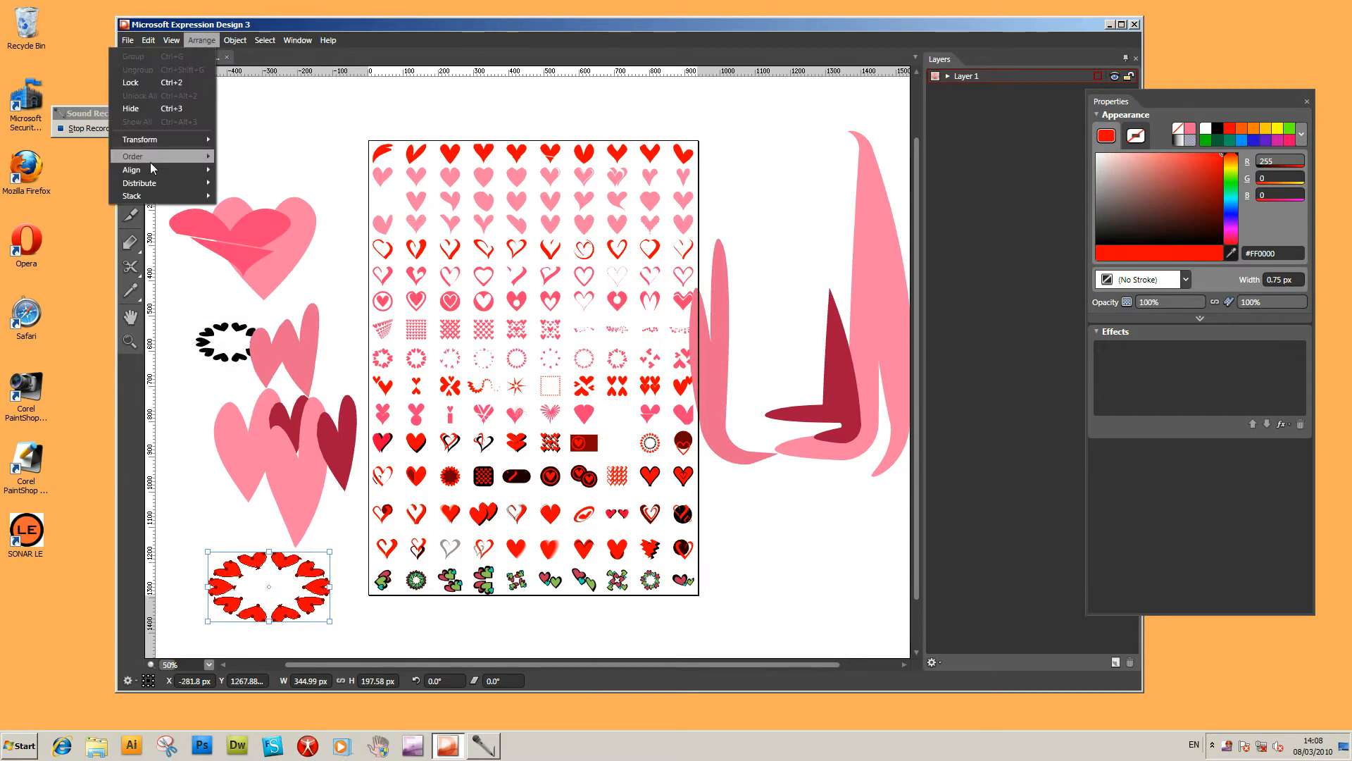
click(234, 40)
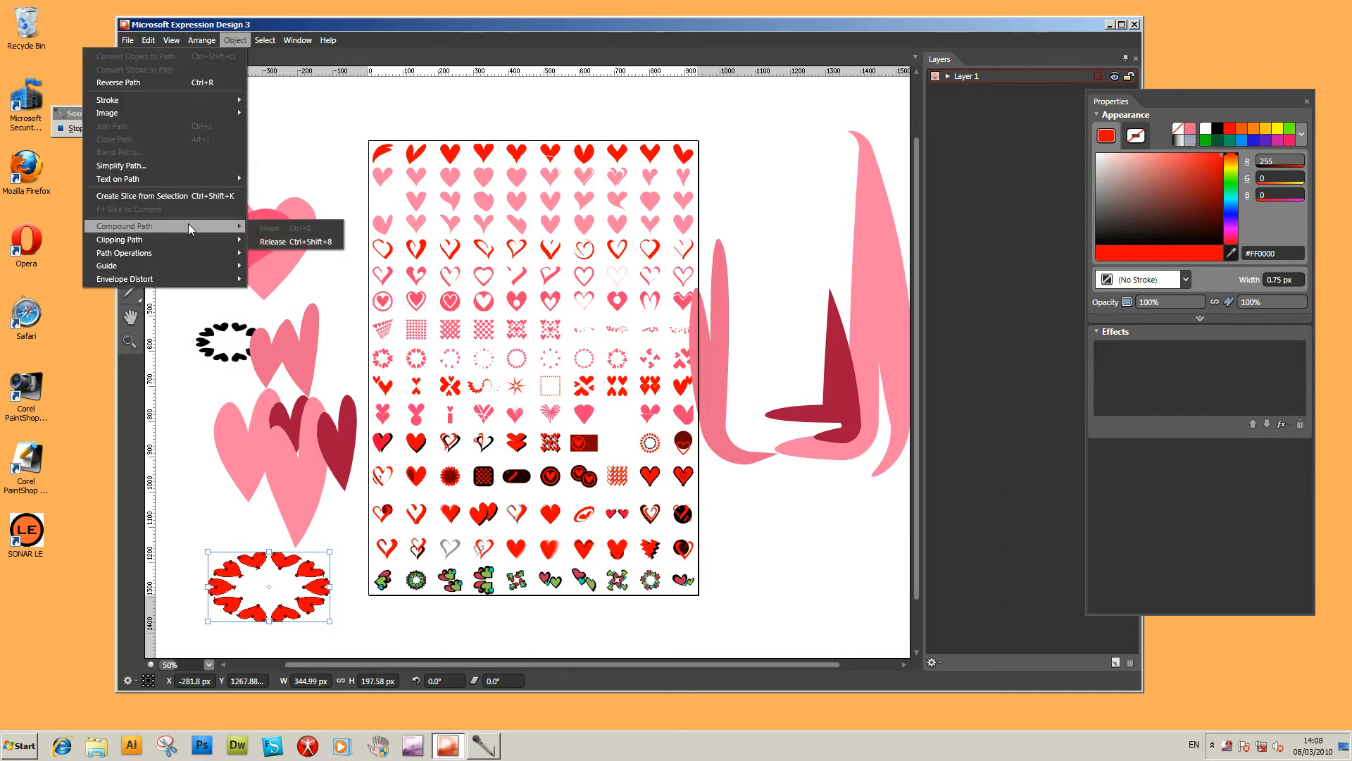
mouse_move(273, 242)
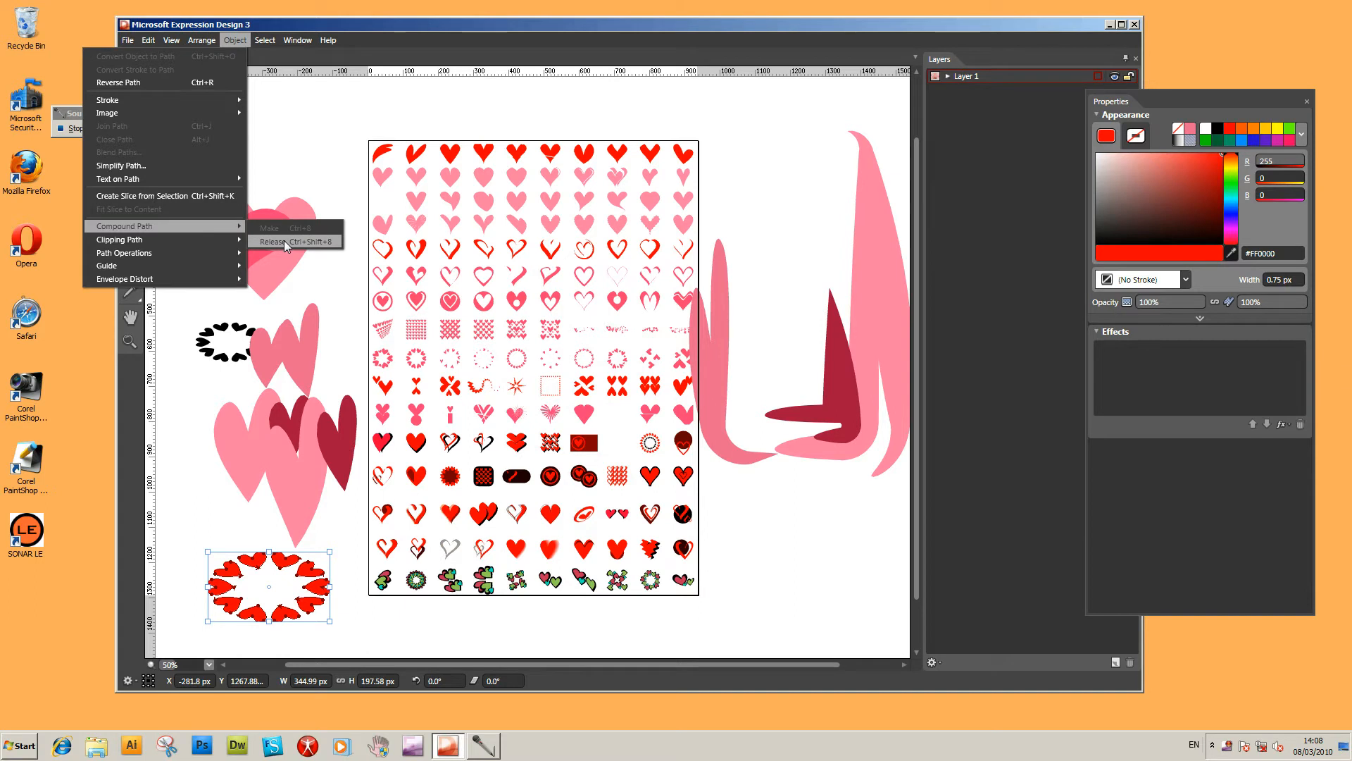
click(274, 242)
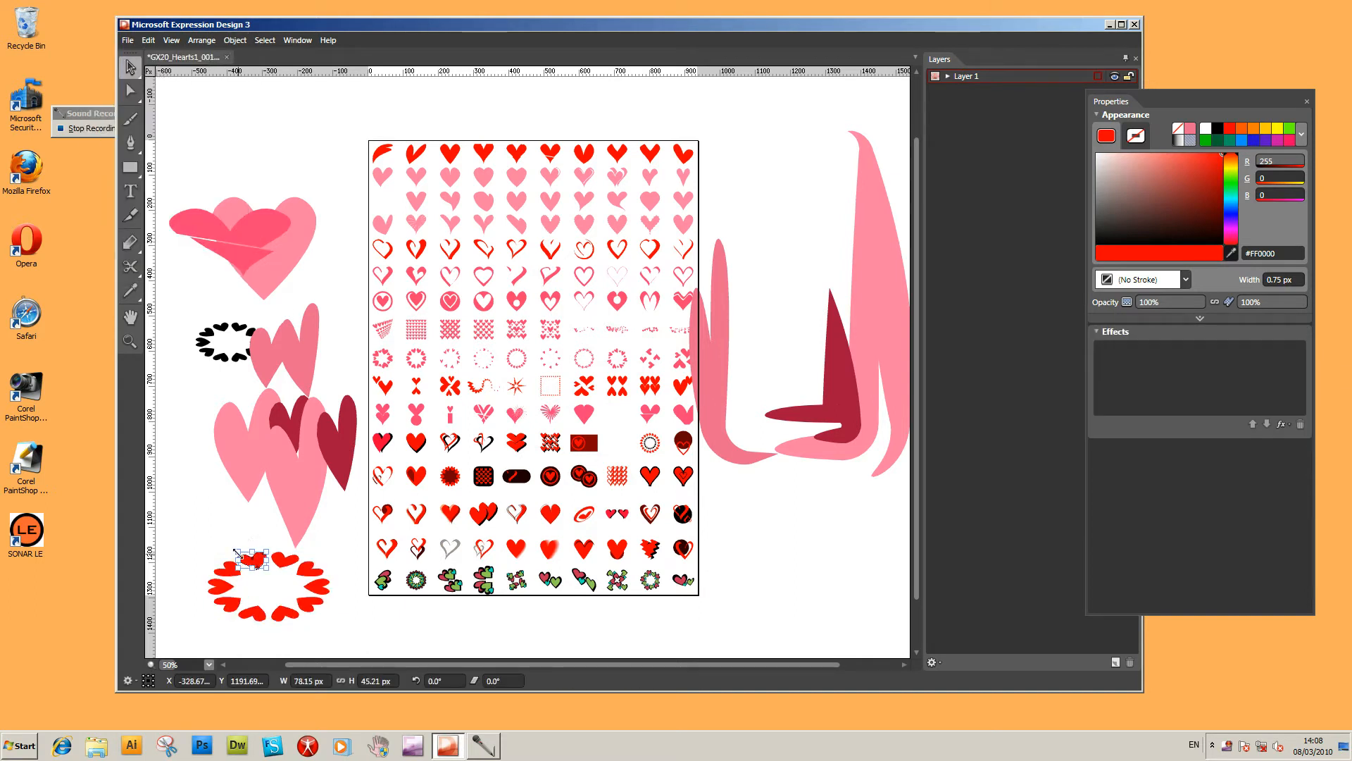
mouse_move(279, 524)
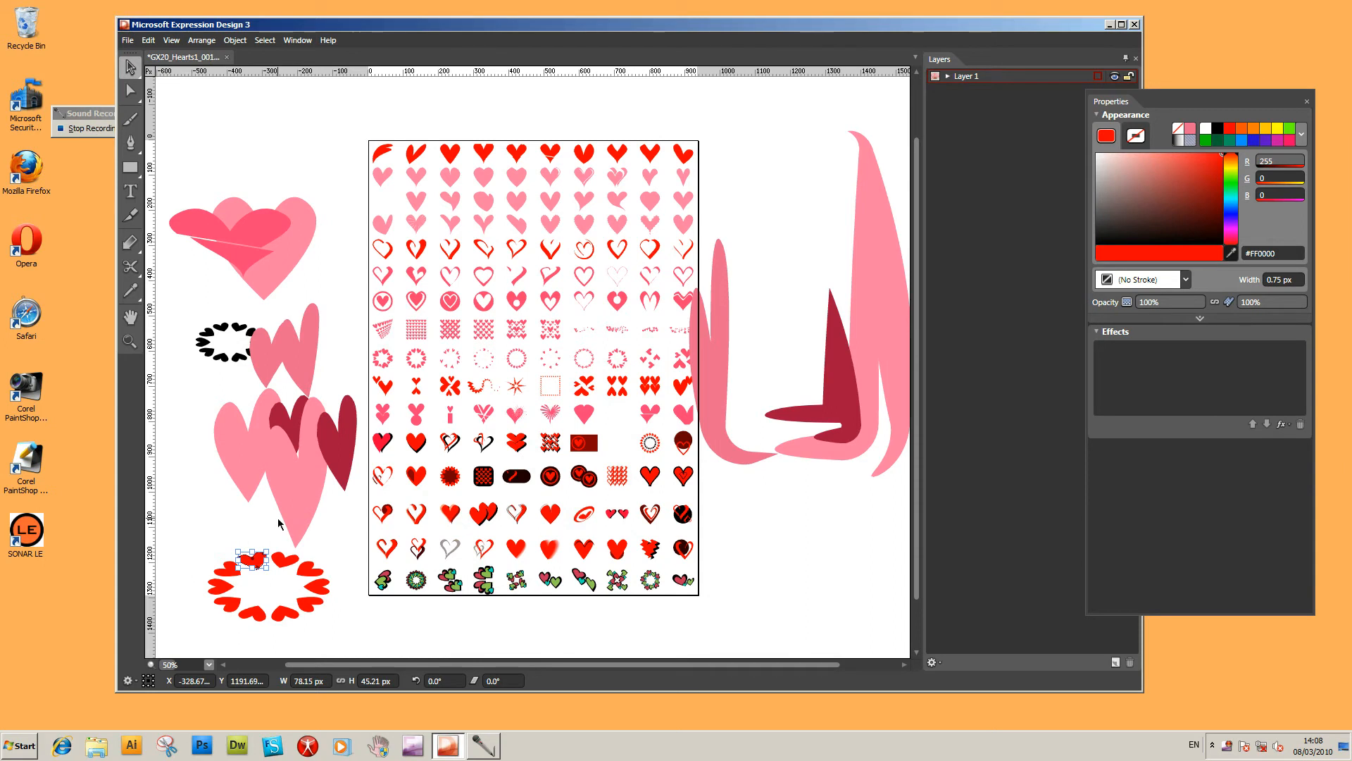
mouse_move(279, 504)
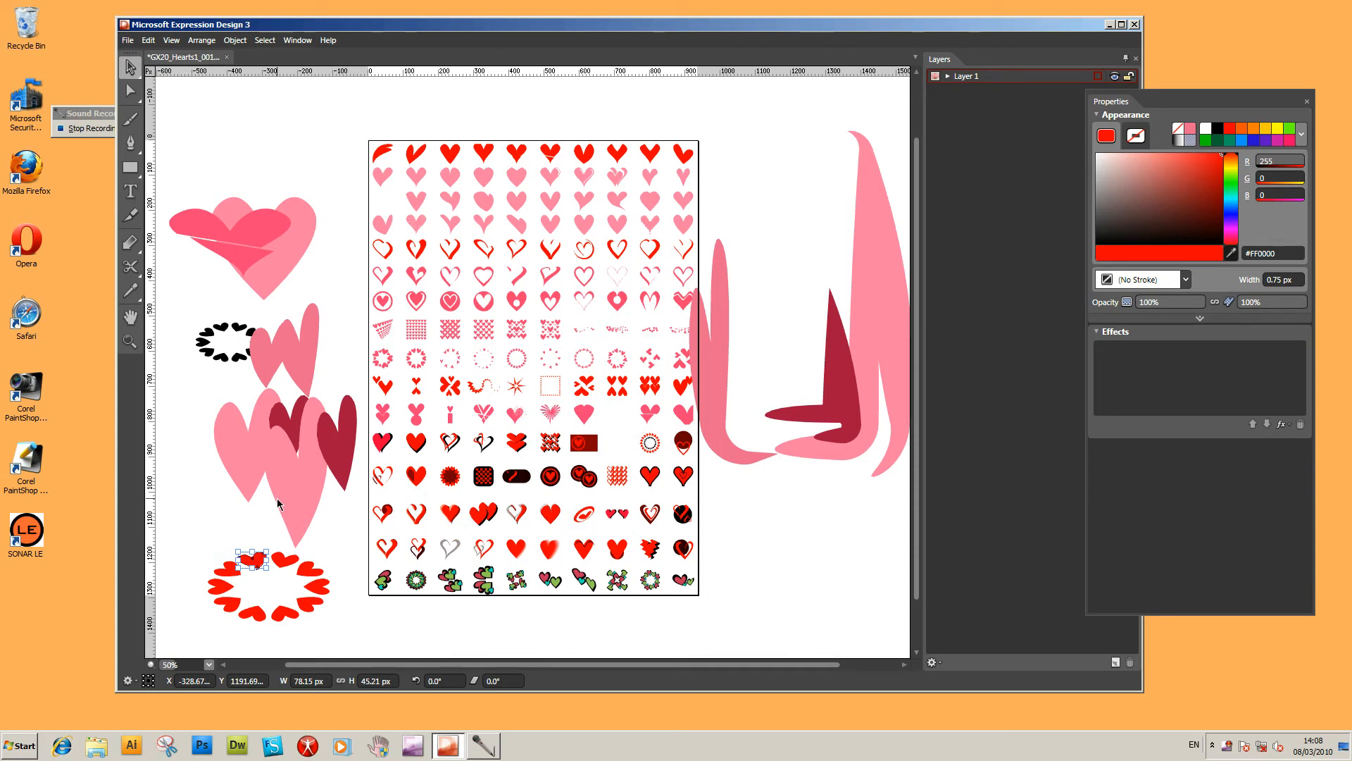
mouse_move(287, 501)
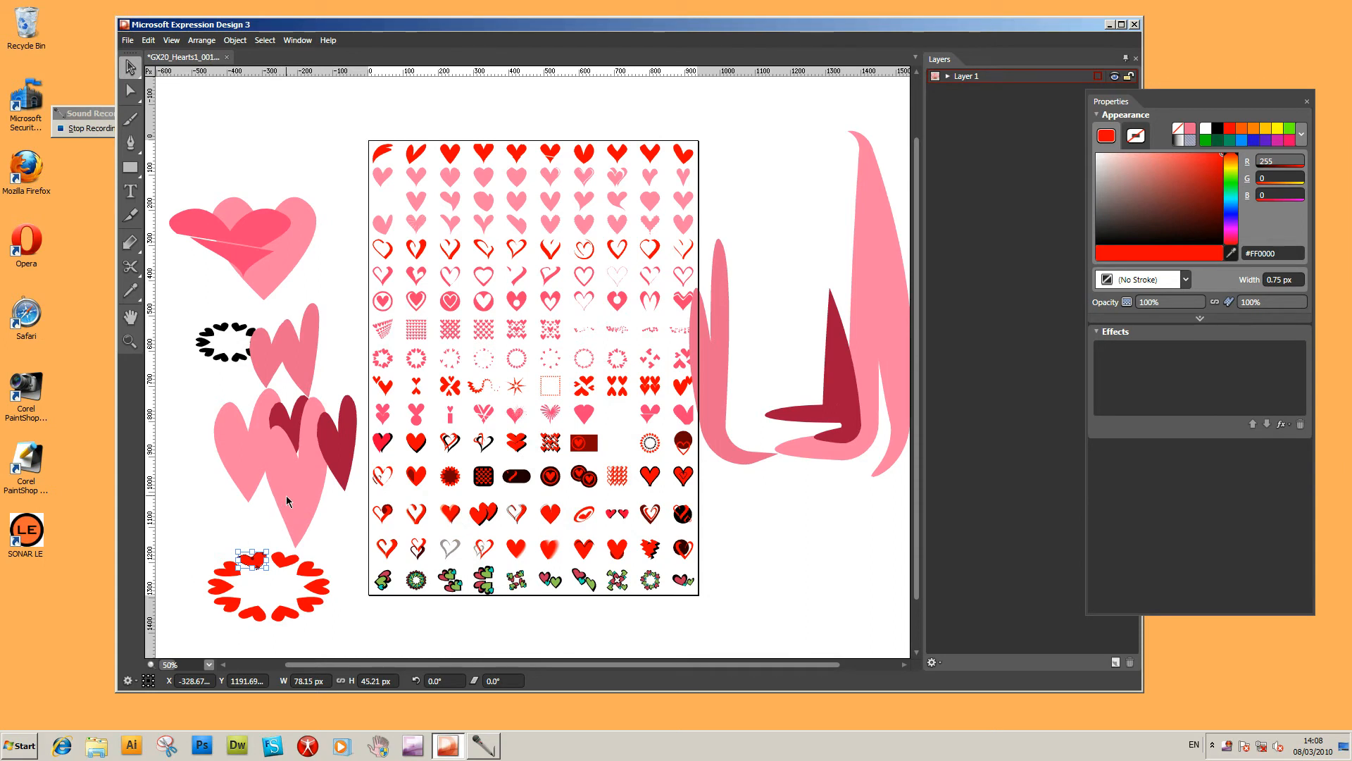
mouse_move(200, 355)
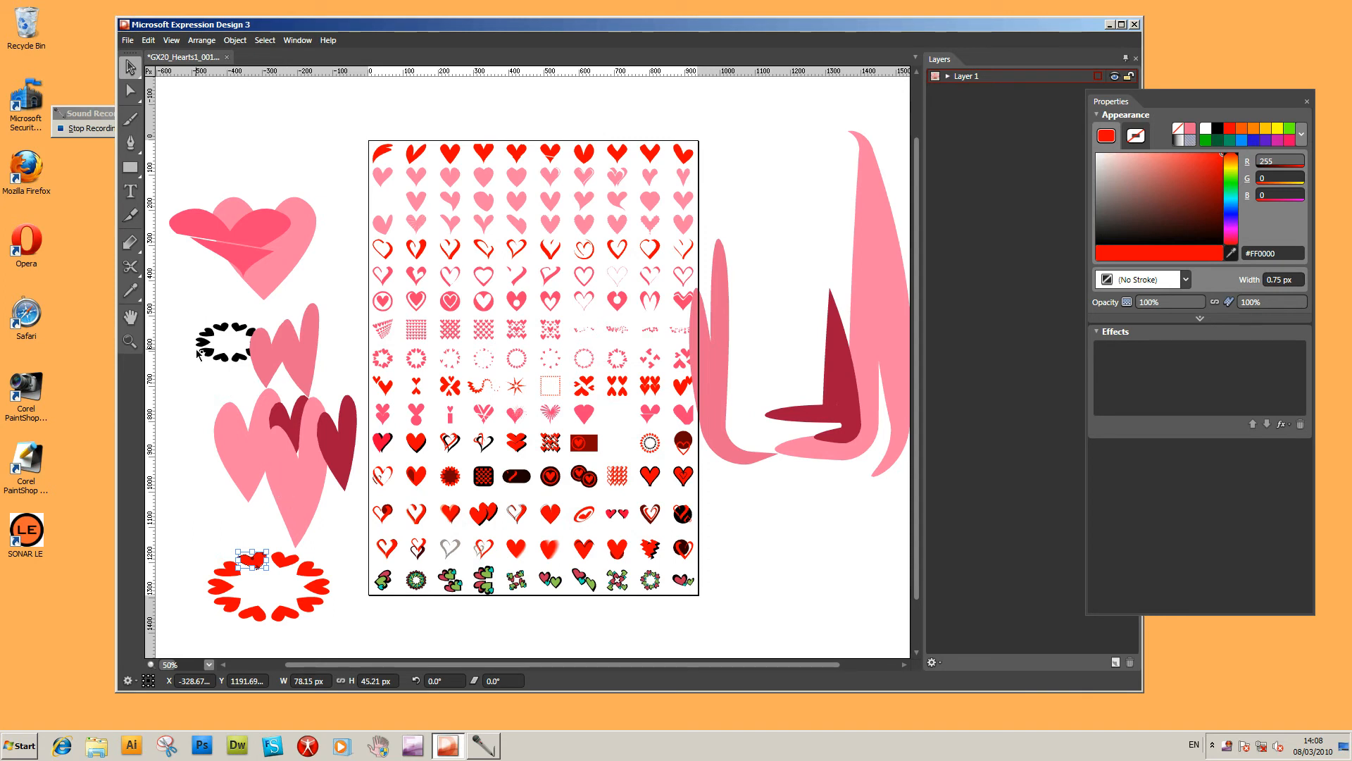